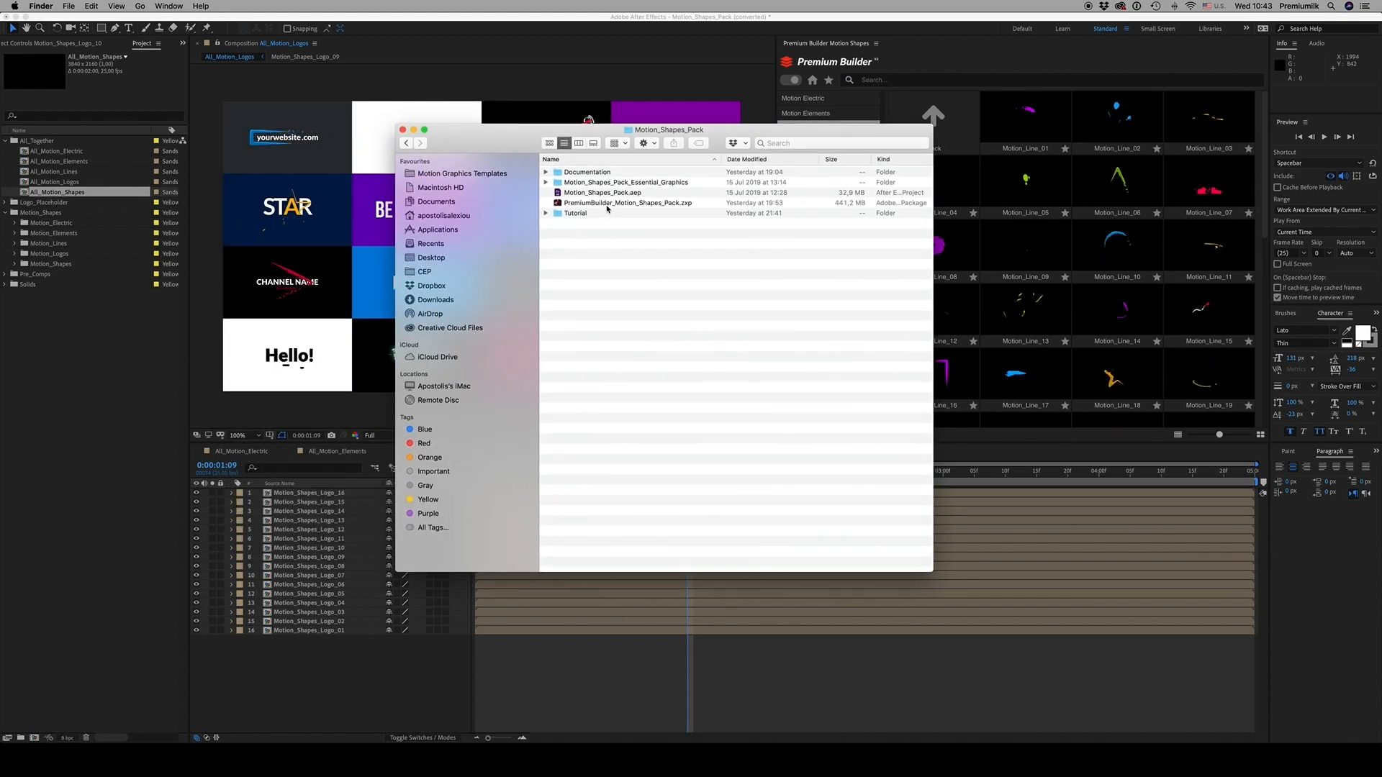
# Review the Motion_Shapes_Pack.aep and Premium Builder .zxp files, then close the Finder window
pyautogui.click(603, 191)
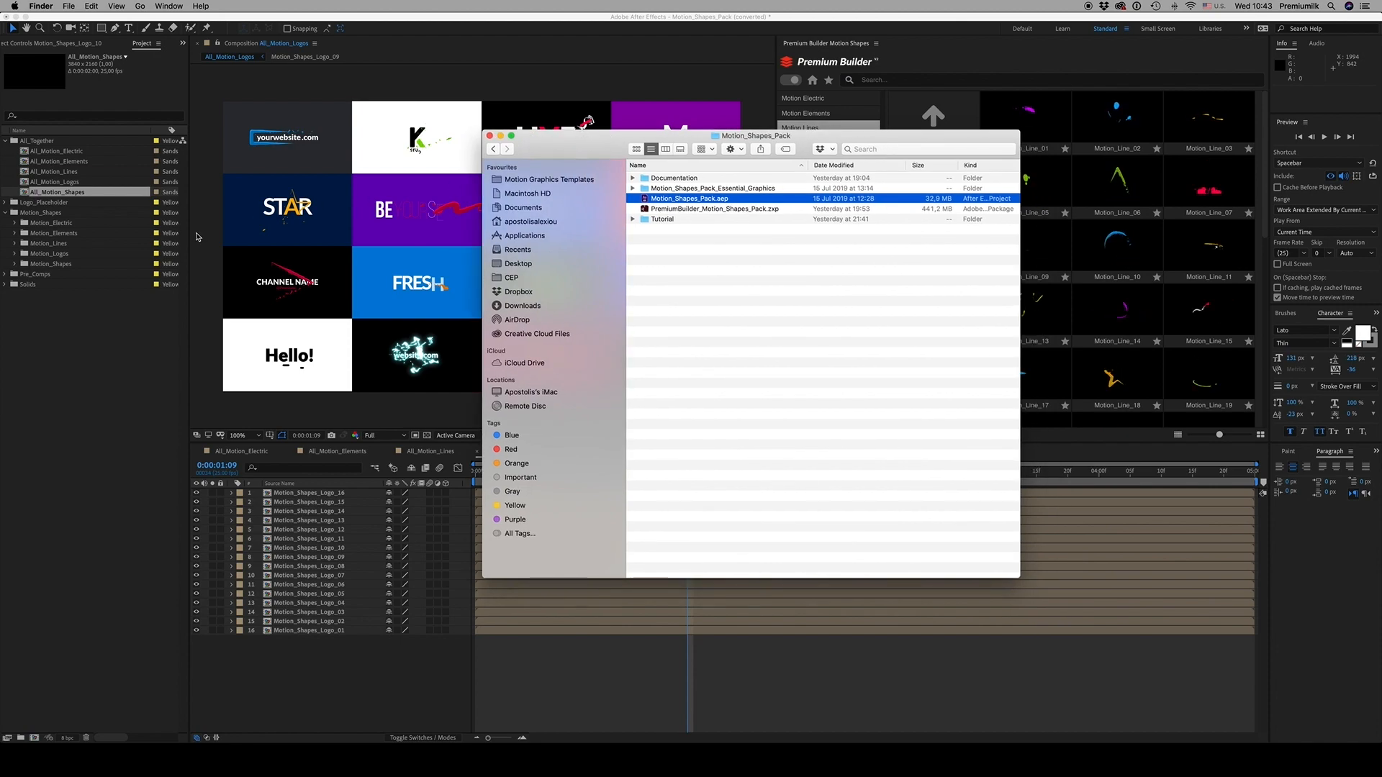
pyautogui.click(714, 209)
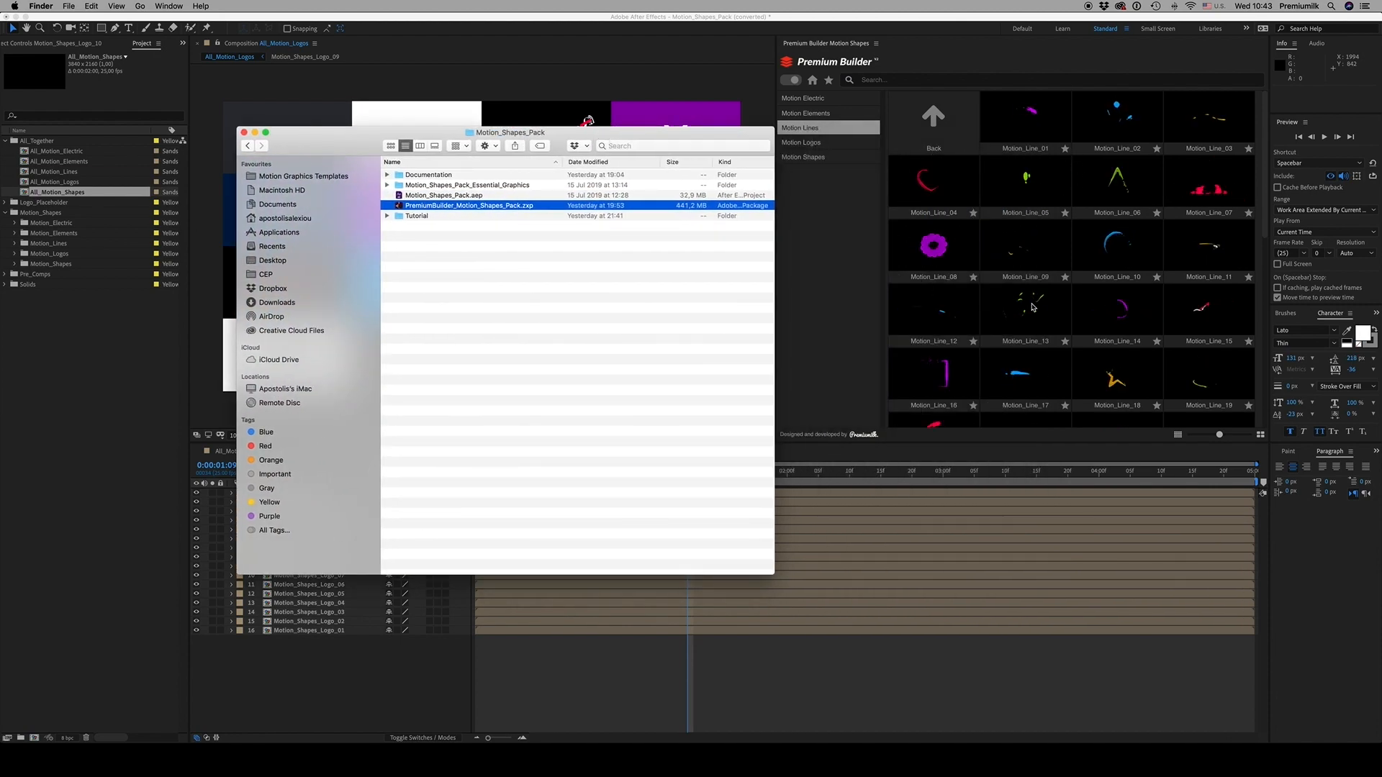
pyautogui.click(467, 185)
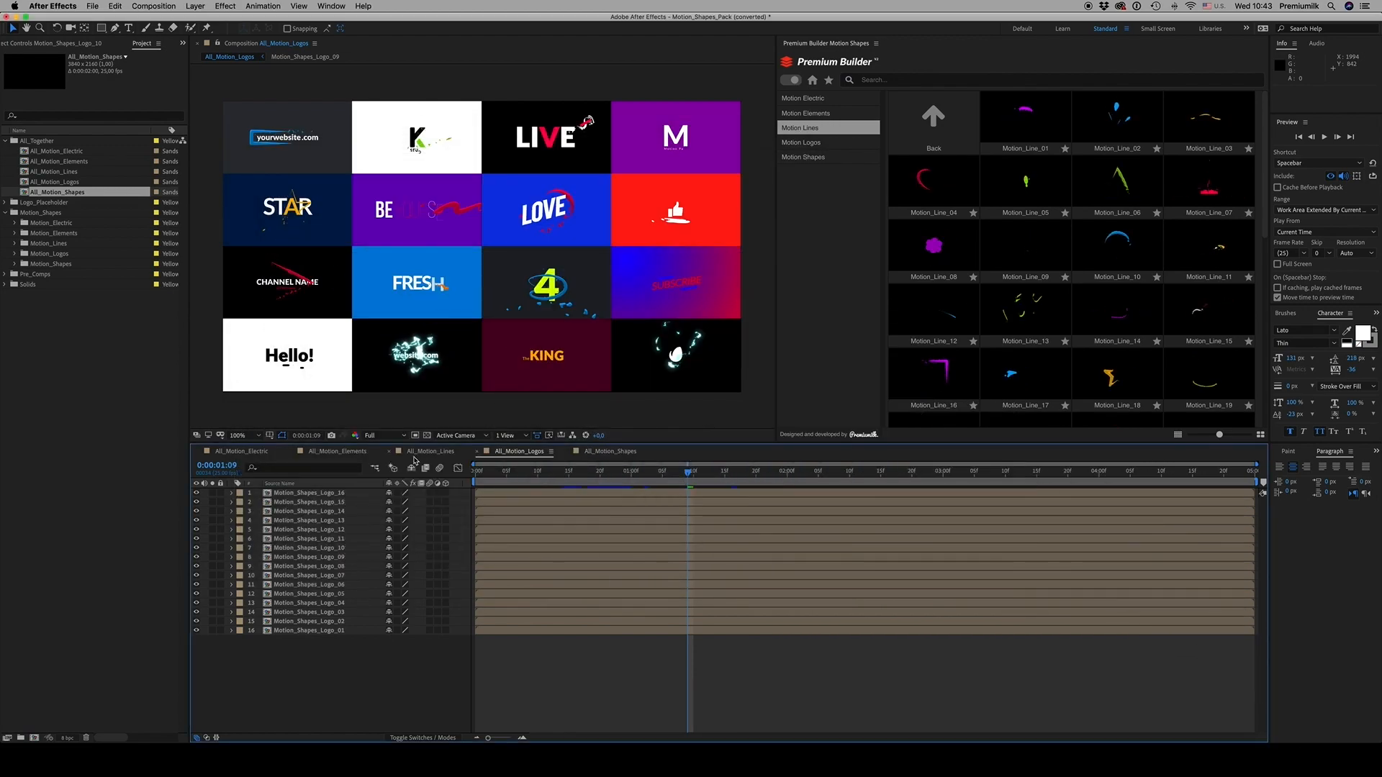
# Open the BE YOU logo composition and its Motion_Line_28 precomp with colour controls
pyautogui.click(609, 451)
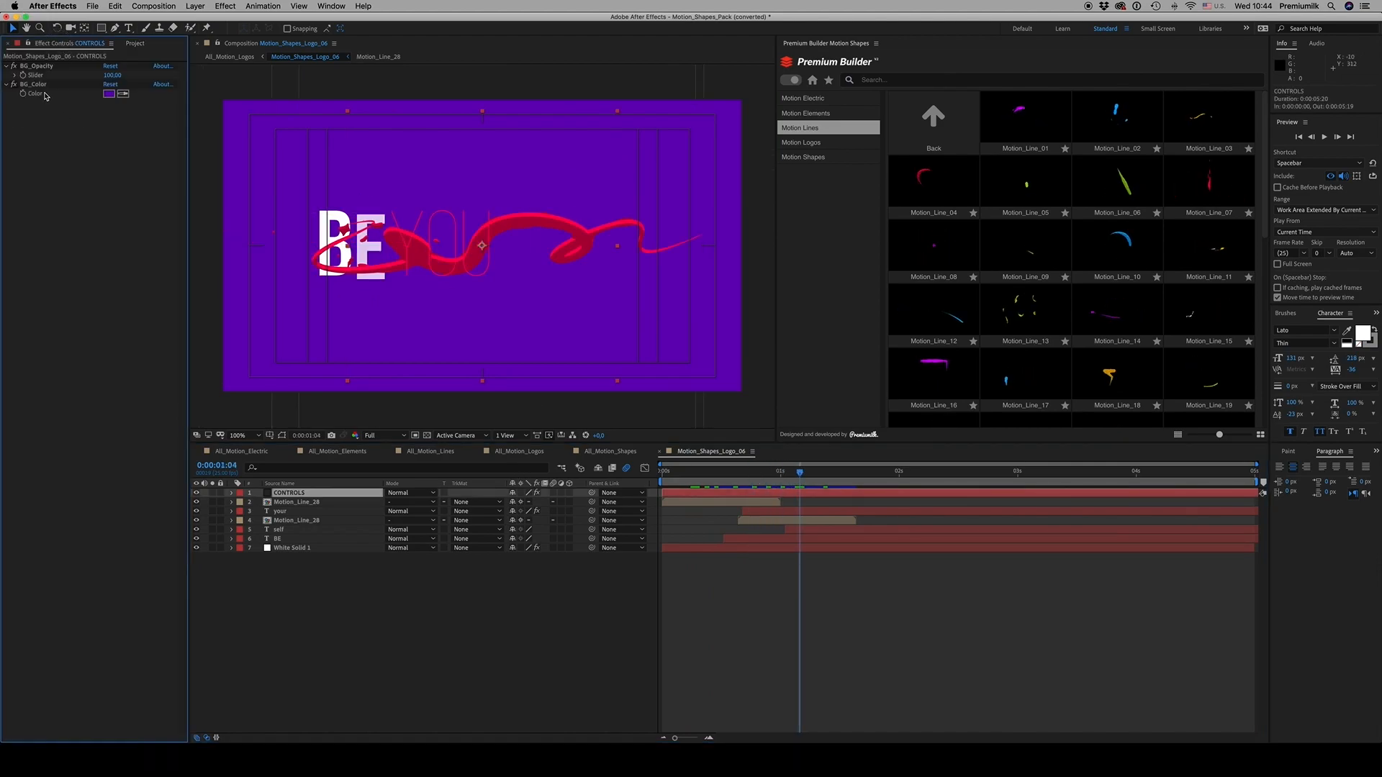
pyautogui.moveTo(113, 75); pyautogui.dragTo(128, 75)
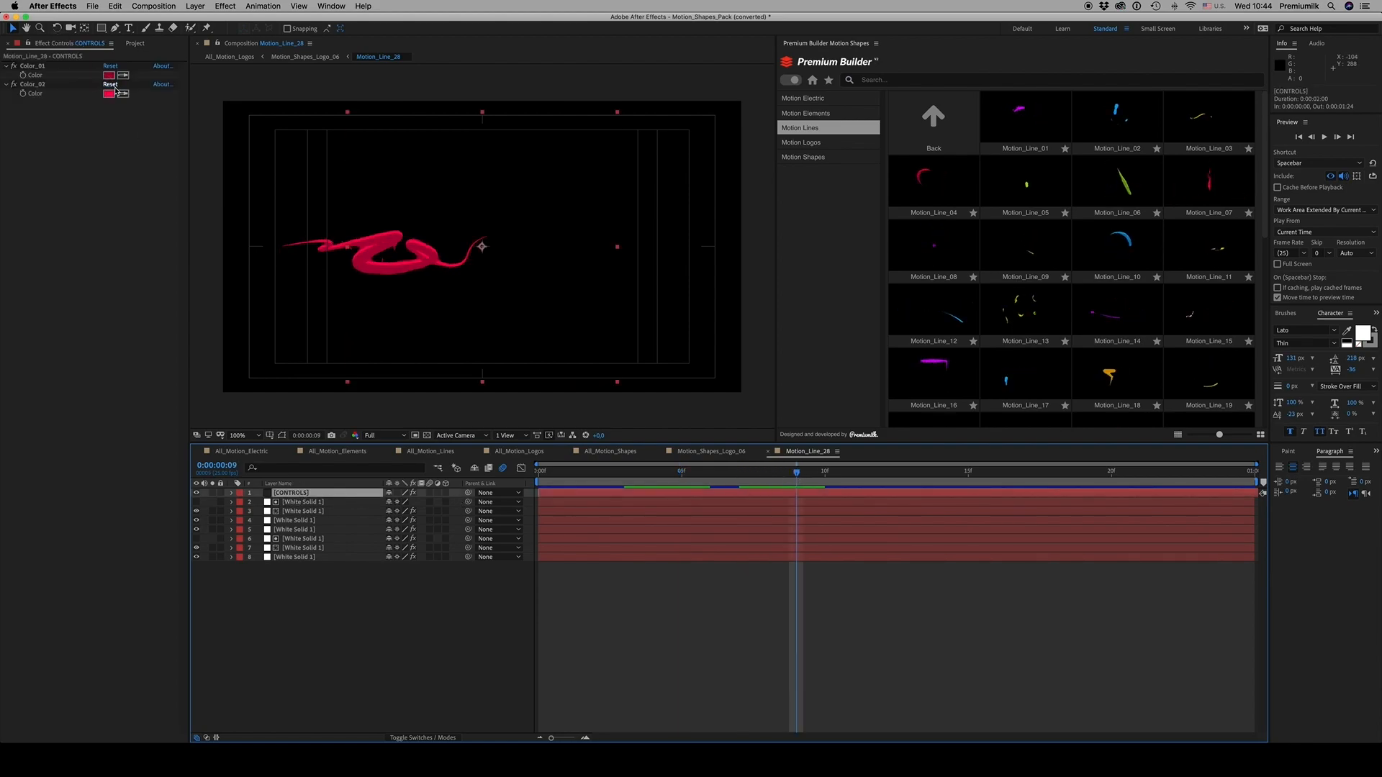
# Recolour the swirl line lime green via Color_01 and scrub through the BE YOU animation
pyautogui.click(108, 93)
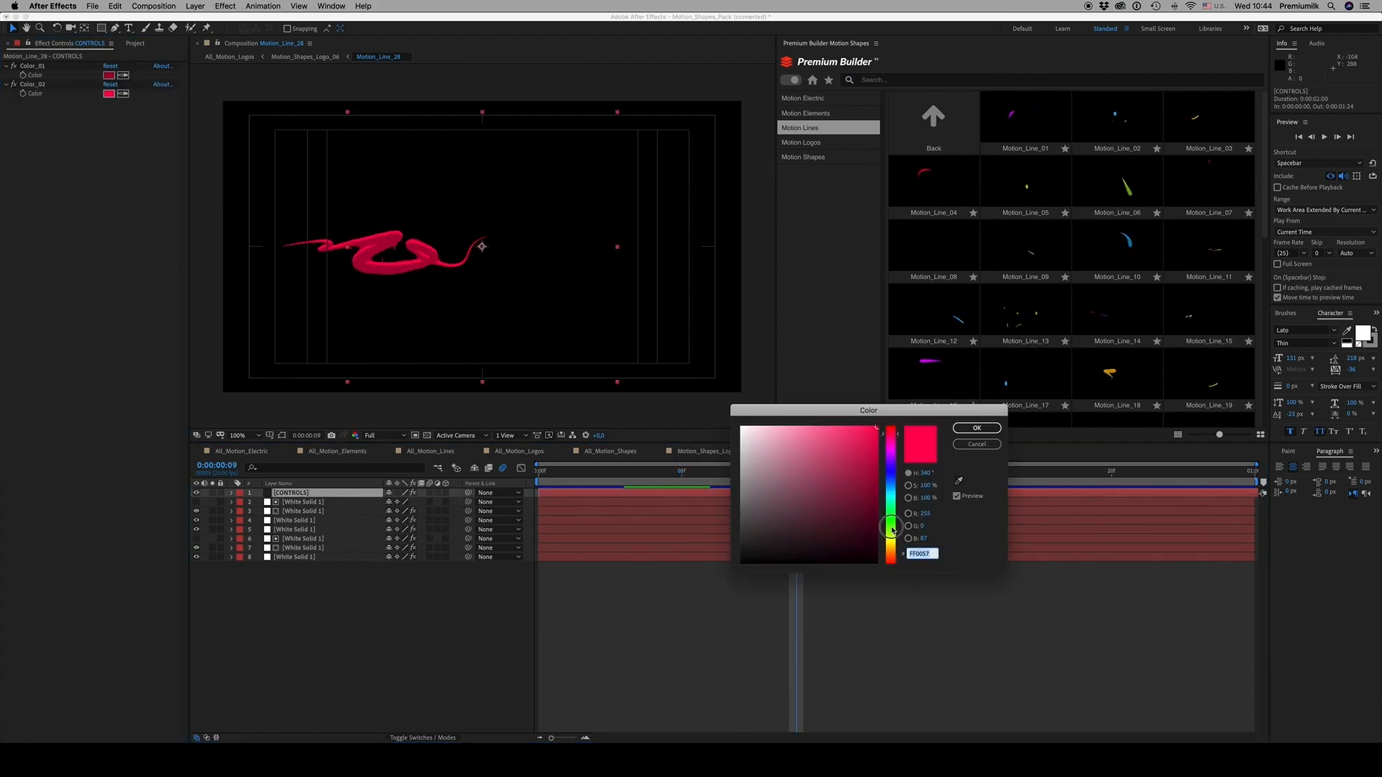
pyautogui.click(974, 427)
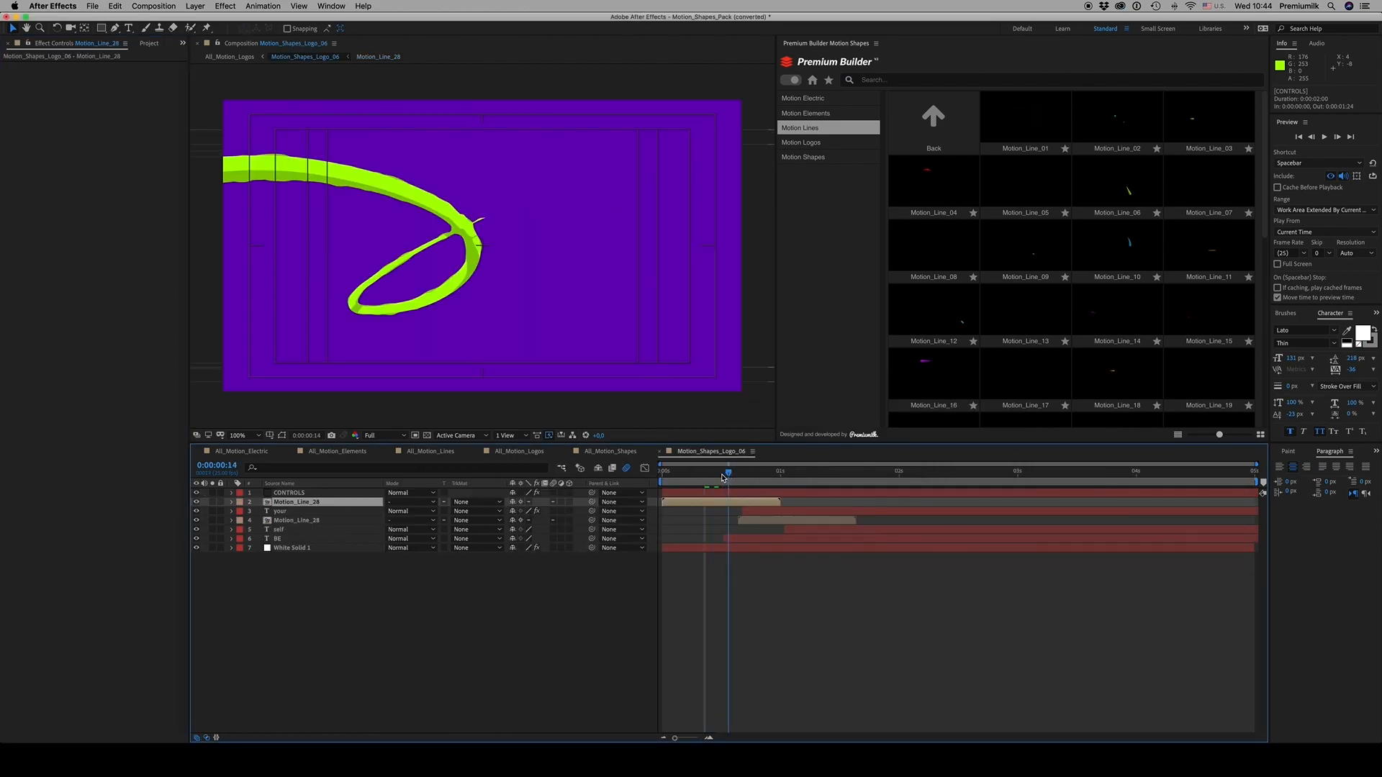
pyautogui.moveTo(725, 472); pyautogui.dragTo(755, 472)
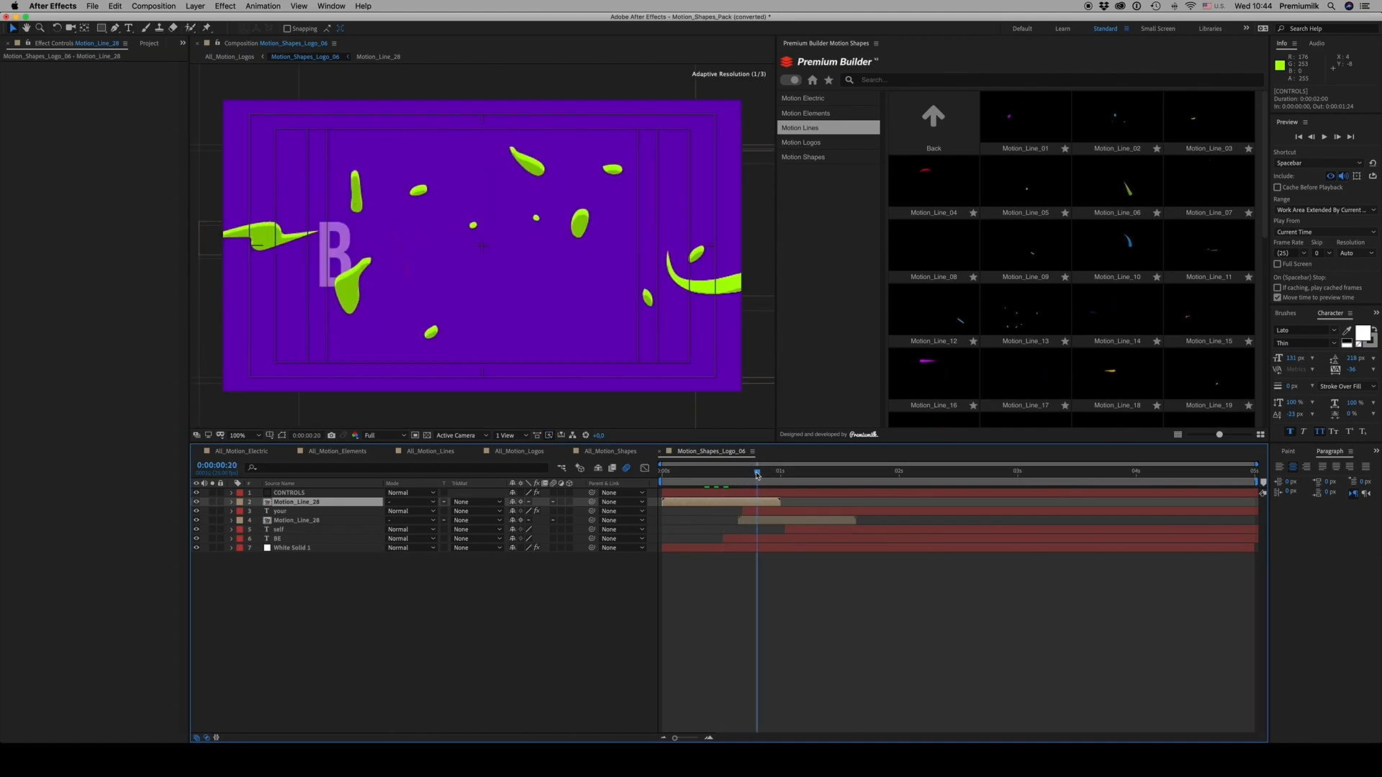
pyautogui.moveTo(756, 474); pyautogui.dragTo(800, 474)
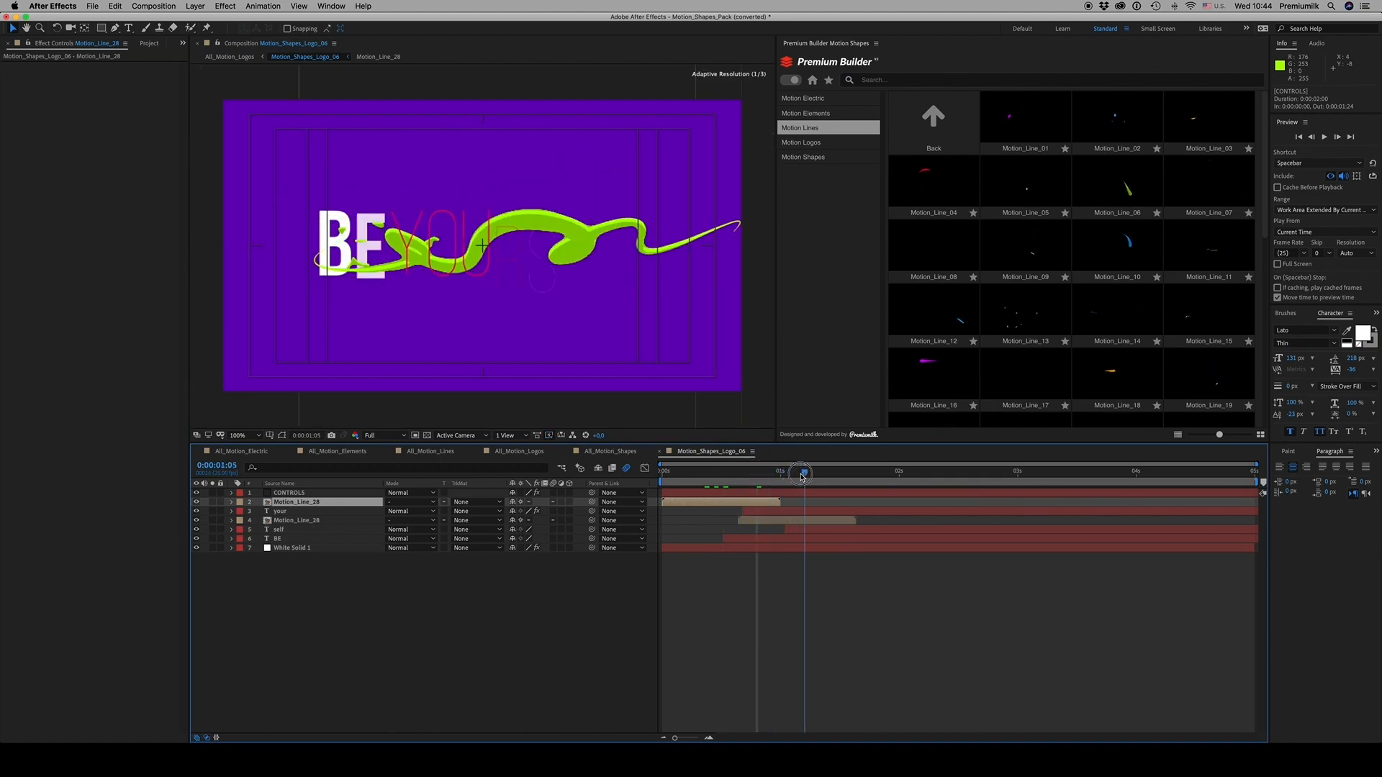
pyautogui.moveTo(800, 474); pyautogui.dragTo(822, 474)
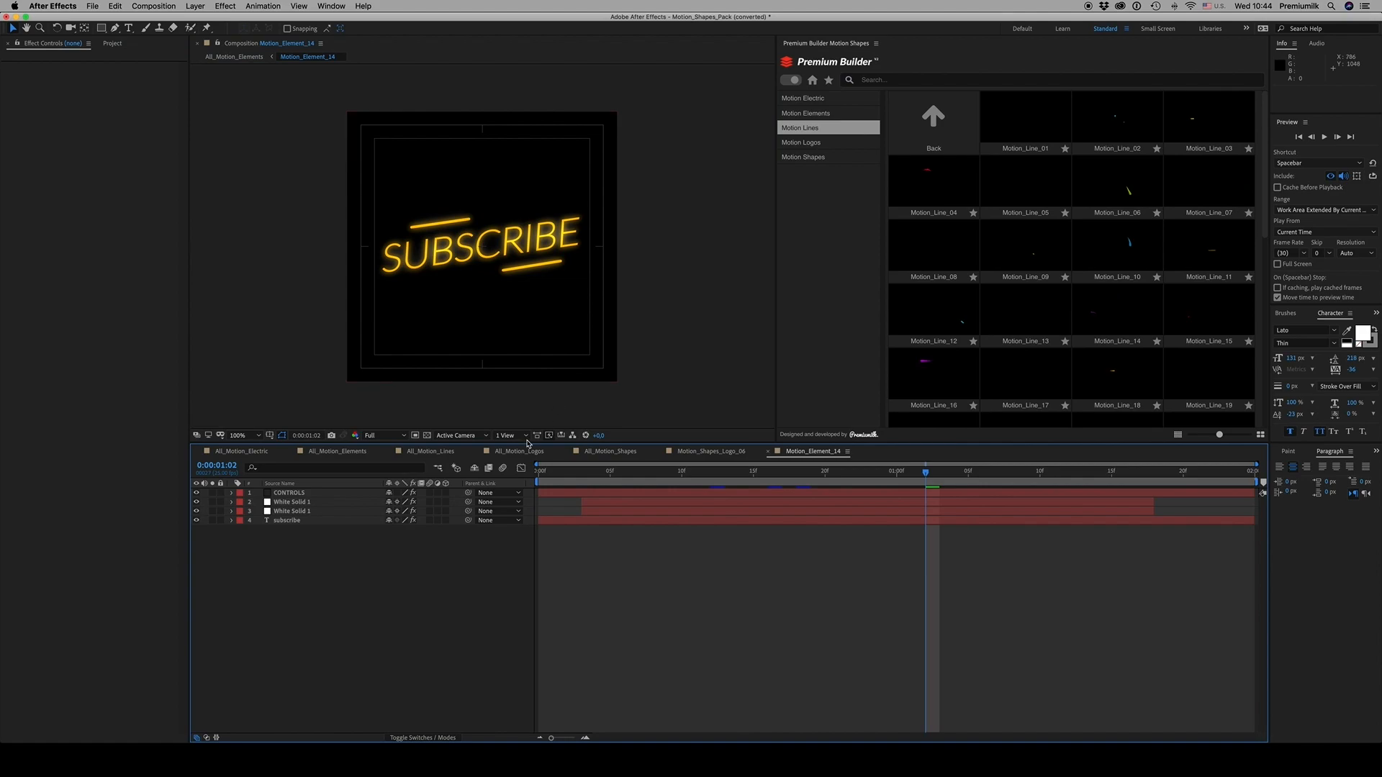
# Replace the neon SUBSCRIBE text with 'remiumilk' and switch to the All_Motion_Shapes composition
pyautogui.click(285, 520)
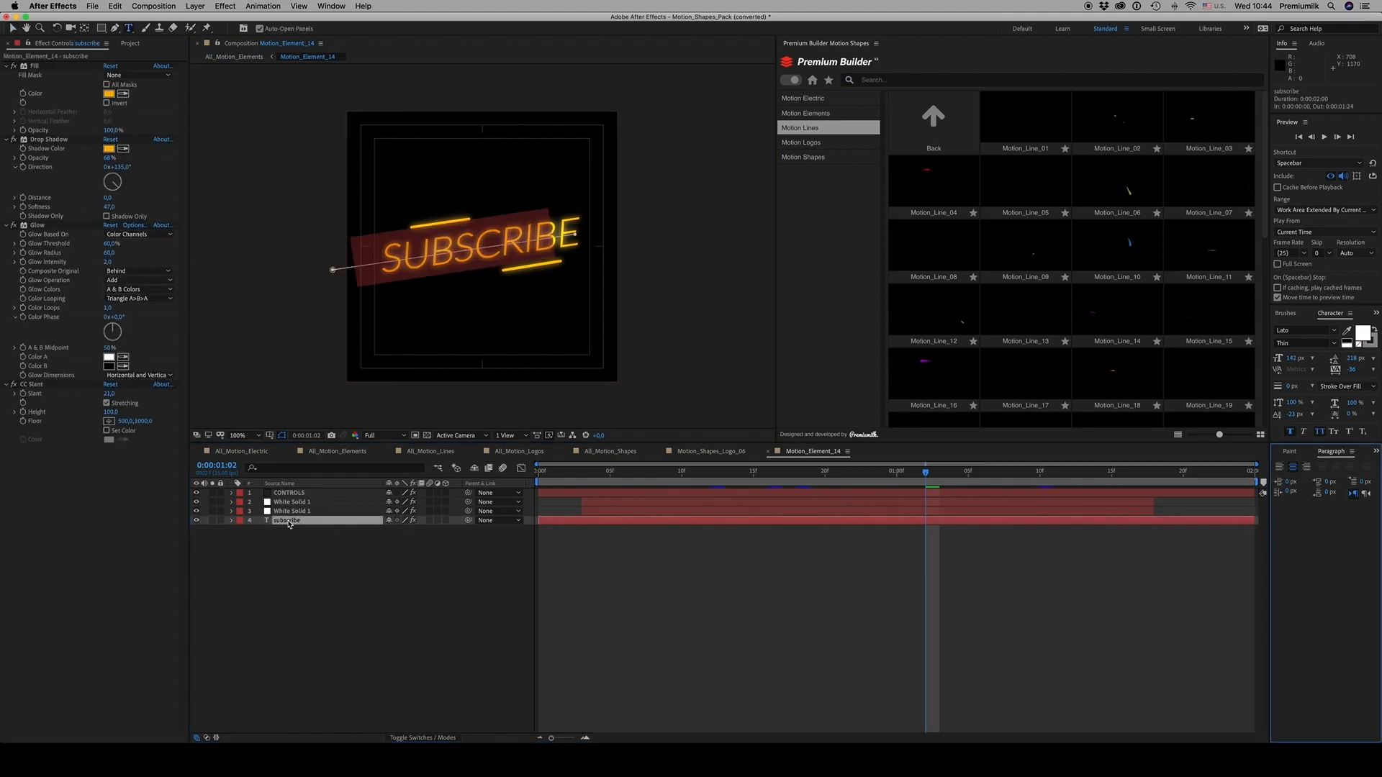
pyautogui.write('remiumilk')
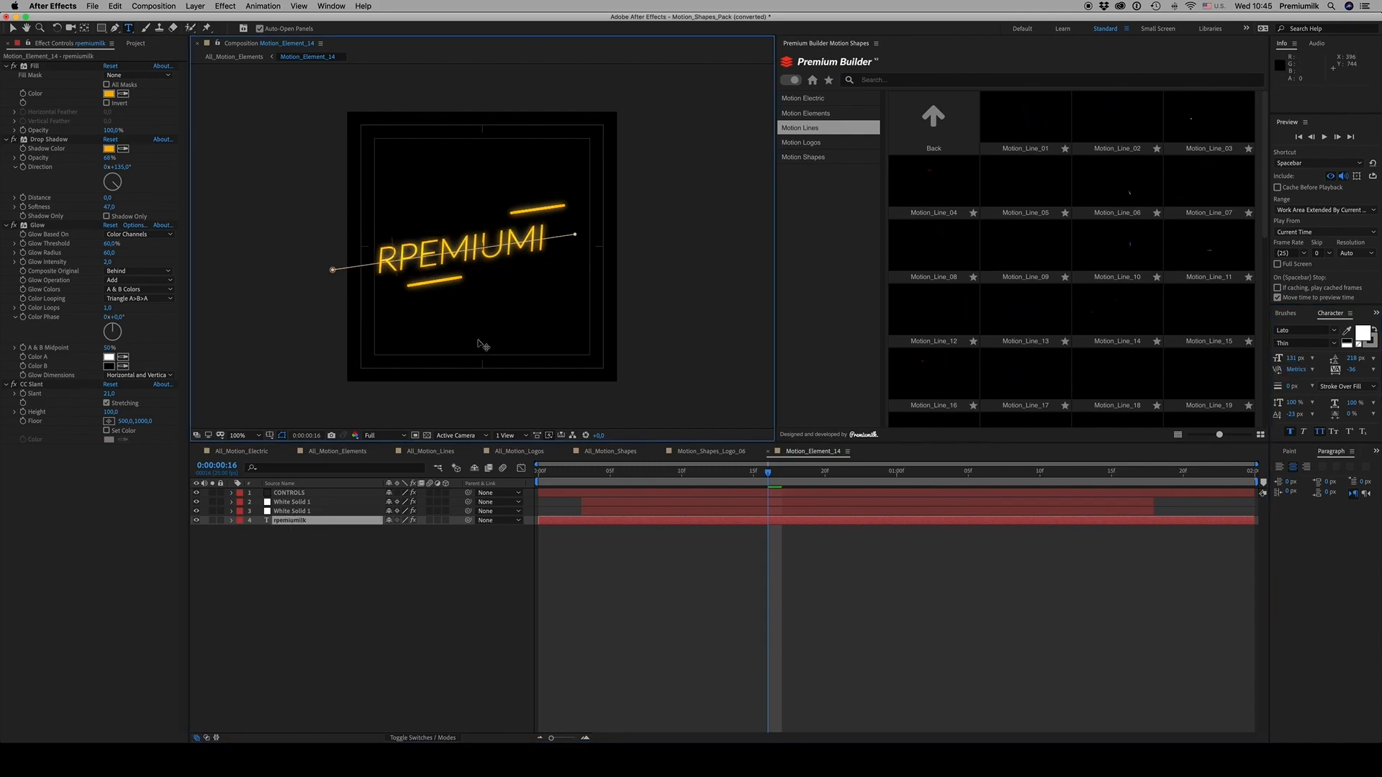
pyautogui.moveTo(767, 471); pyautogui.dragTo(975, 471)
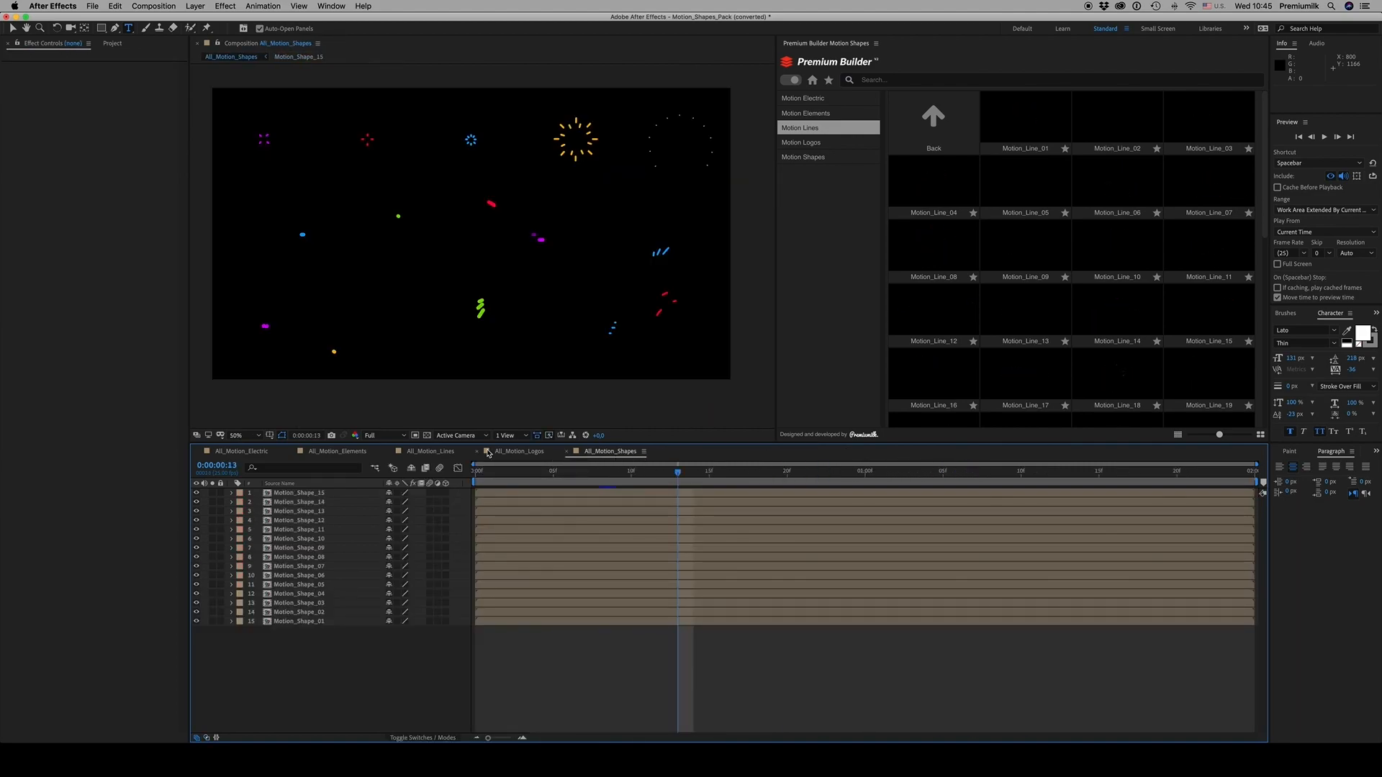
pyautogui.click(432, 450)
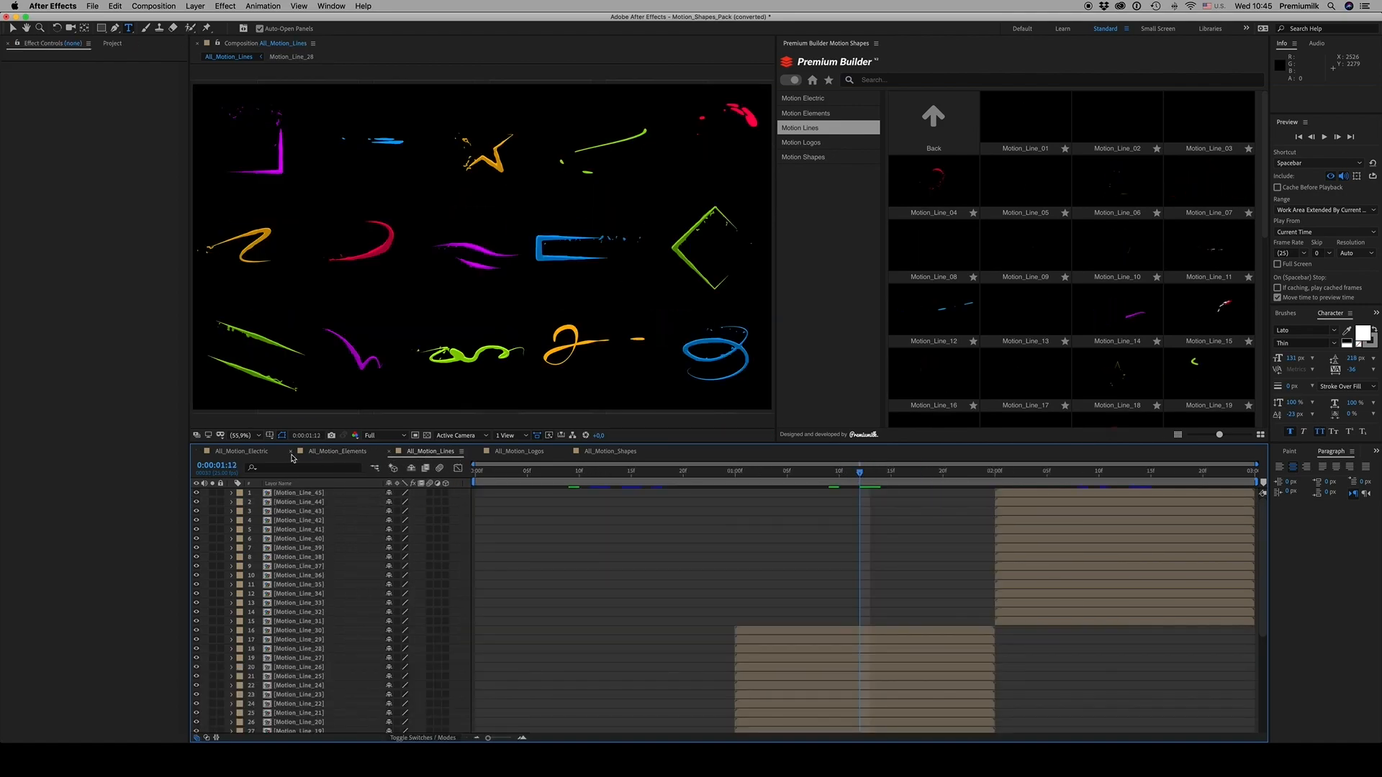
pyautogui.click(521, 450)
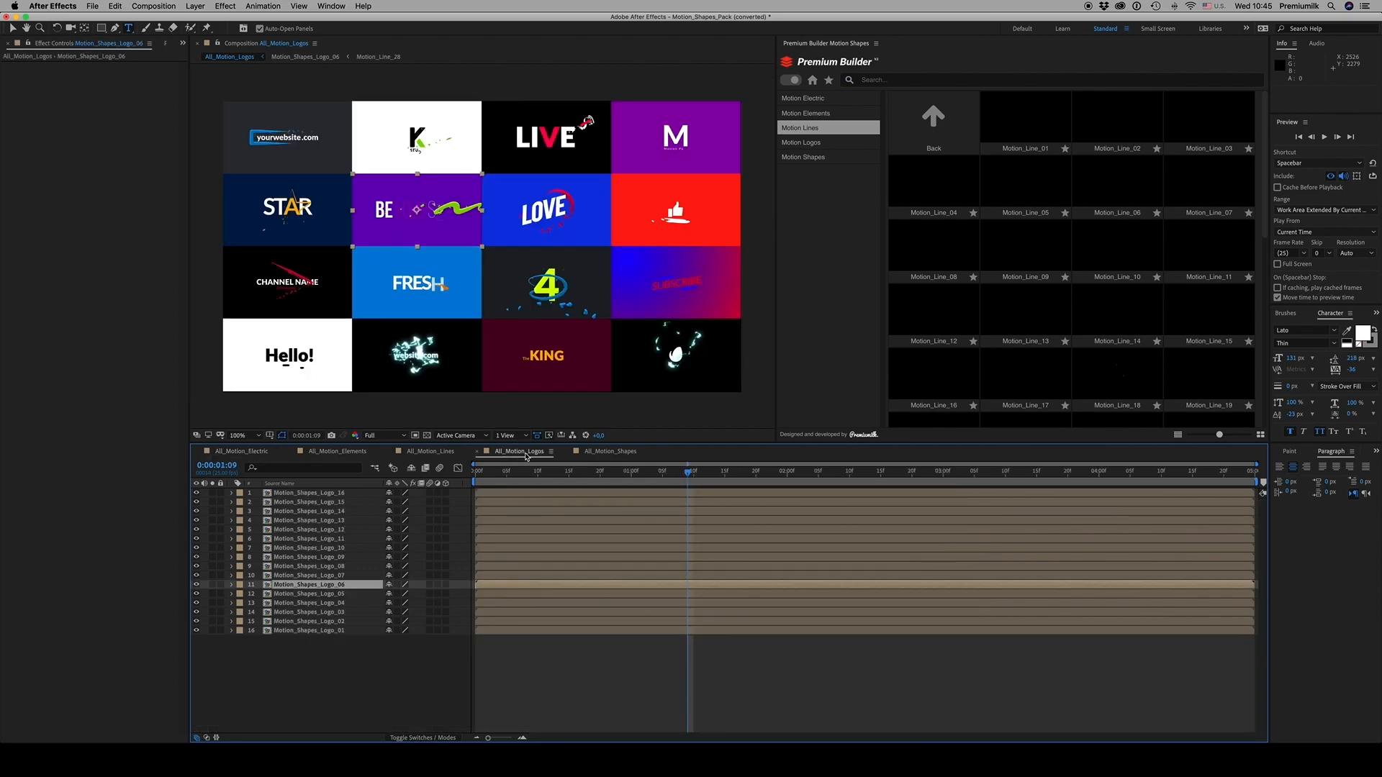
pyautogui.click(607, 451)
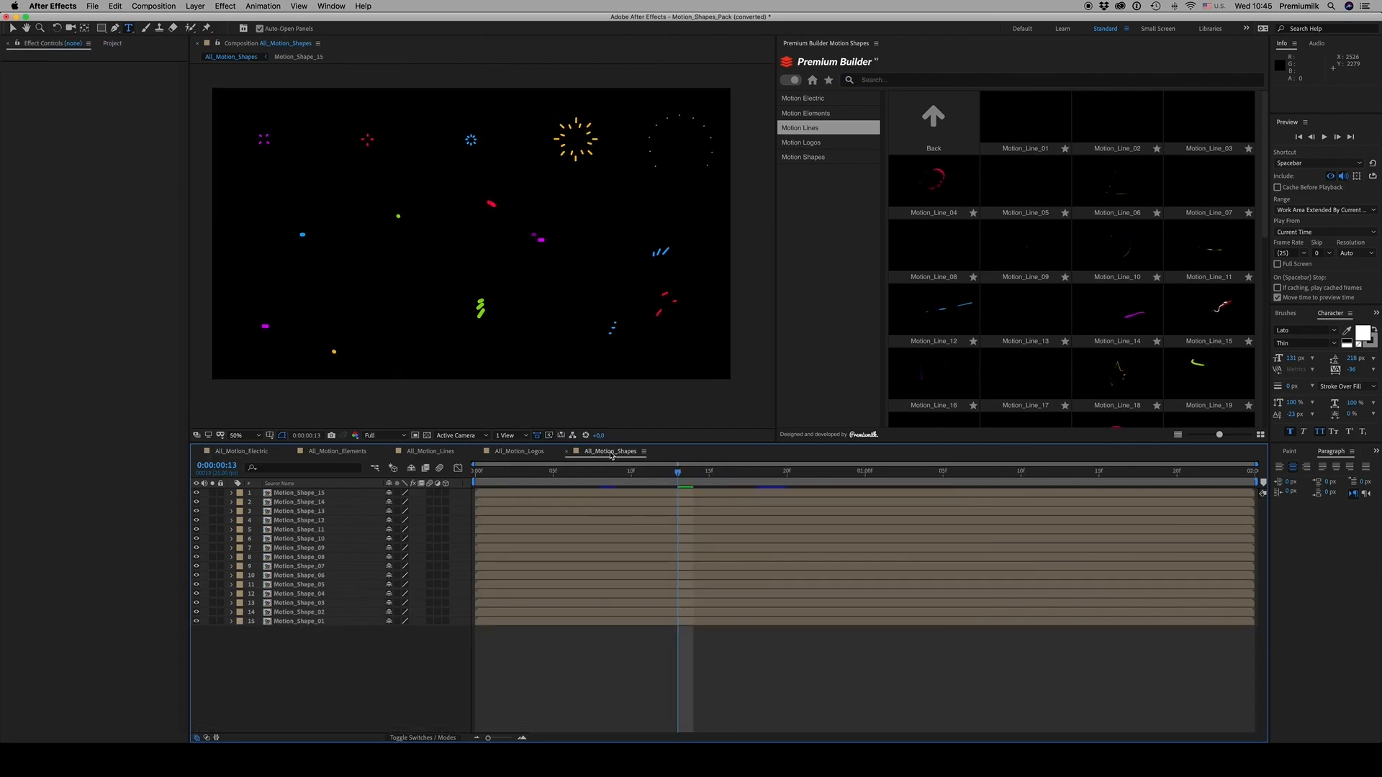
pyautogui.click(697, 494)
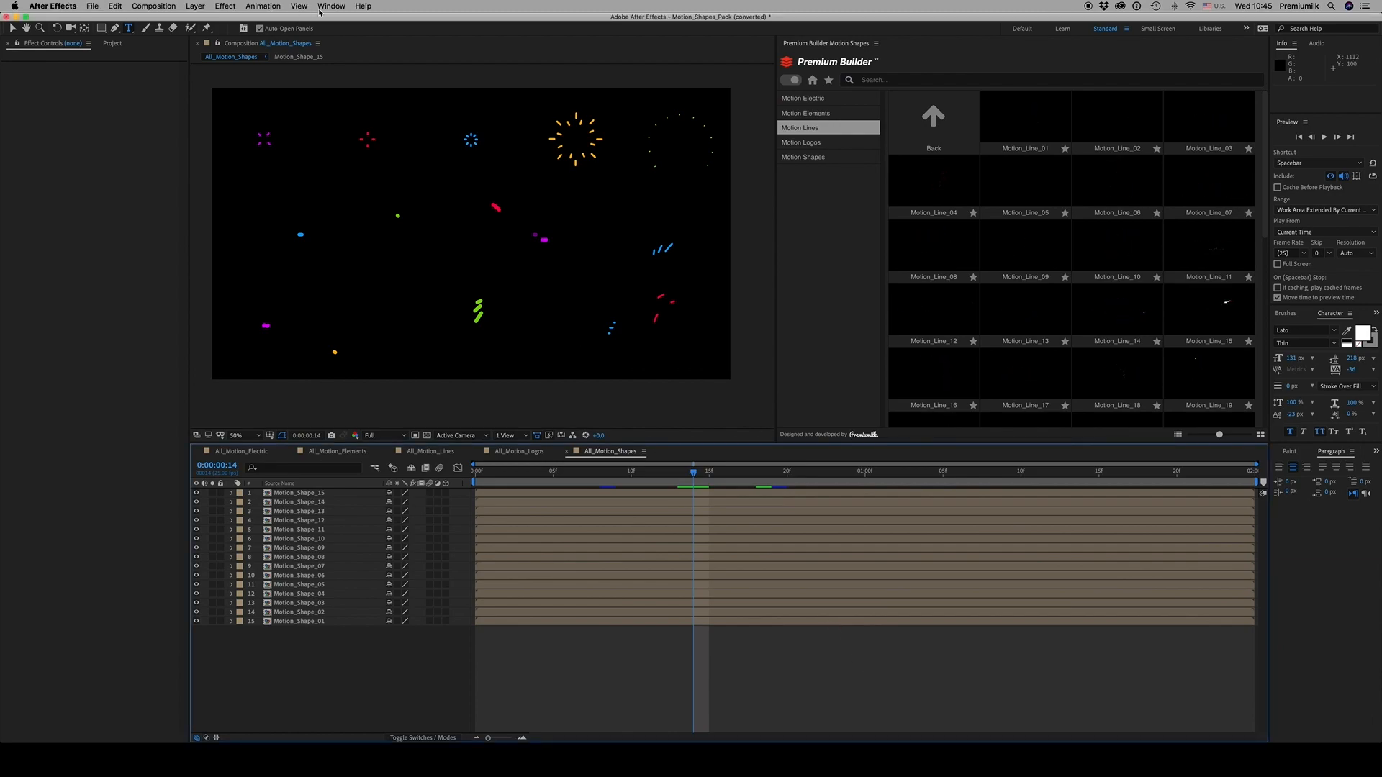
# Launch the Premium Builder Motion Shapes extension and browse its Motion Elements and Motion Lines presets
pyautogui.click(332, 6)
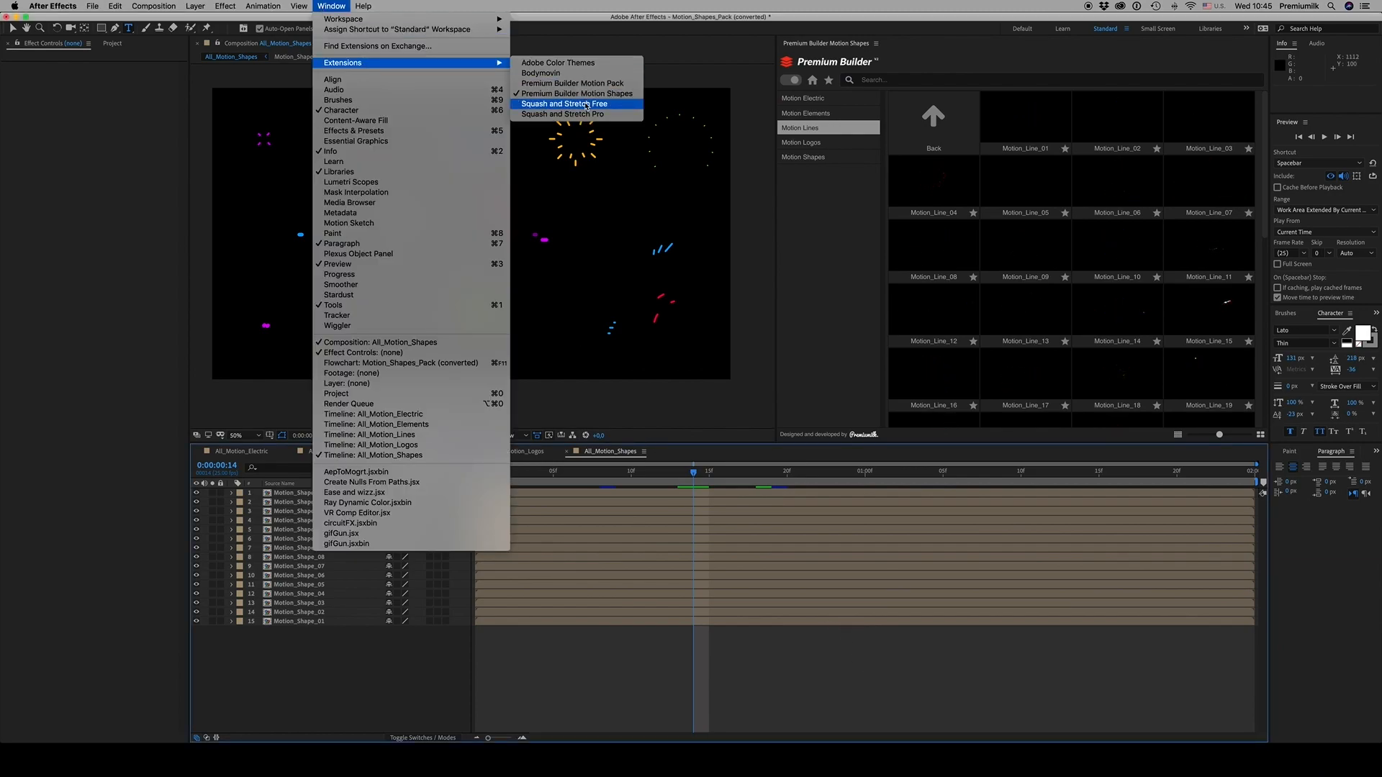
pyautogui.click(562, 104)
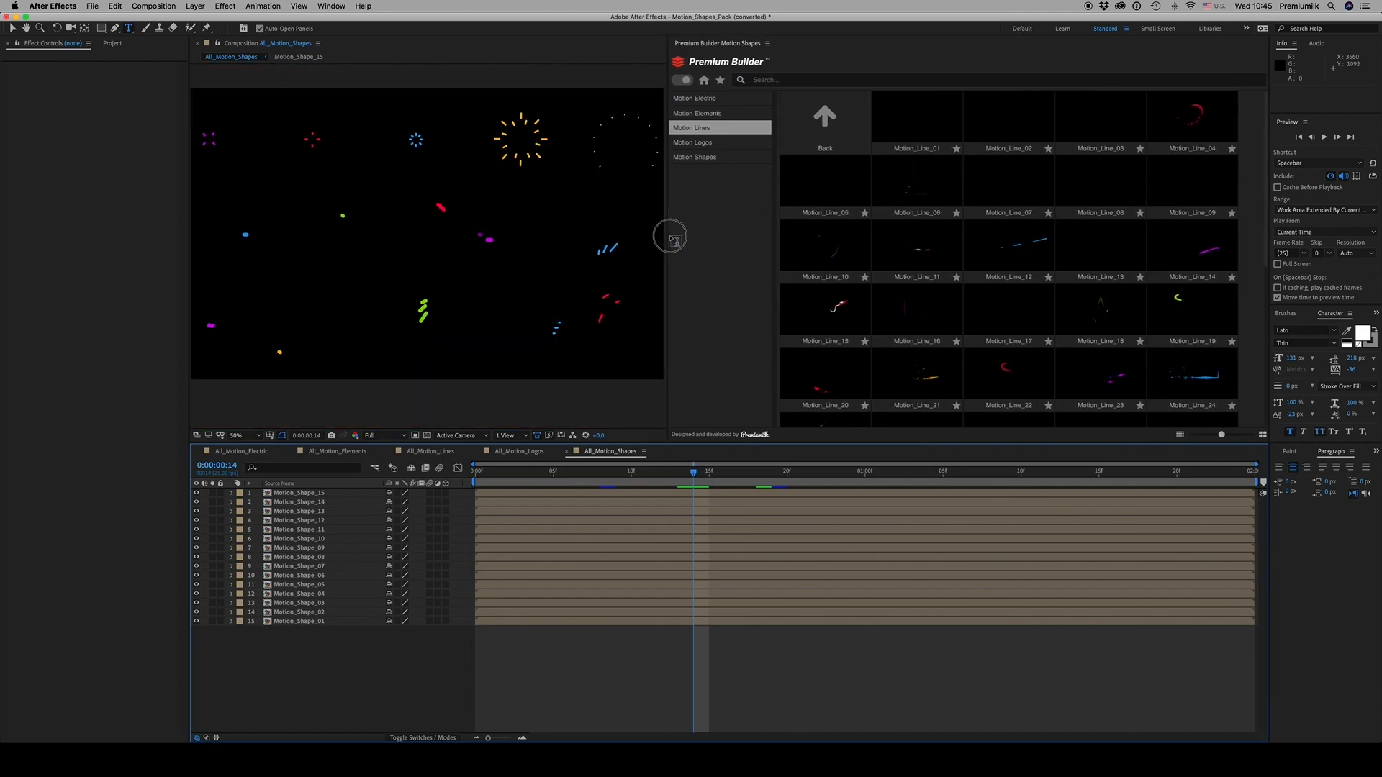
pyautogui.click(696, 112)
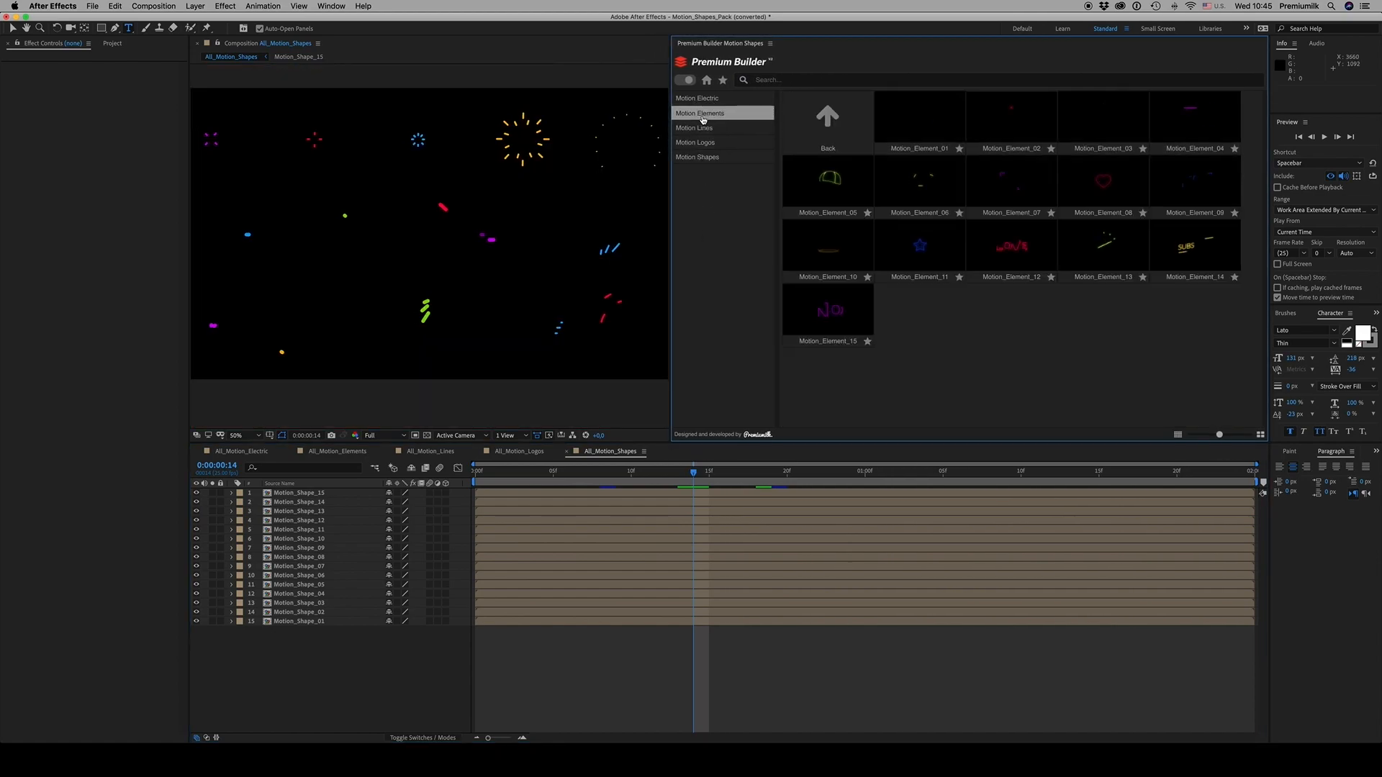
pyautogui.click(697, 98)
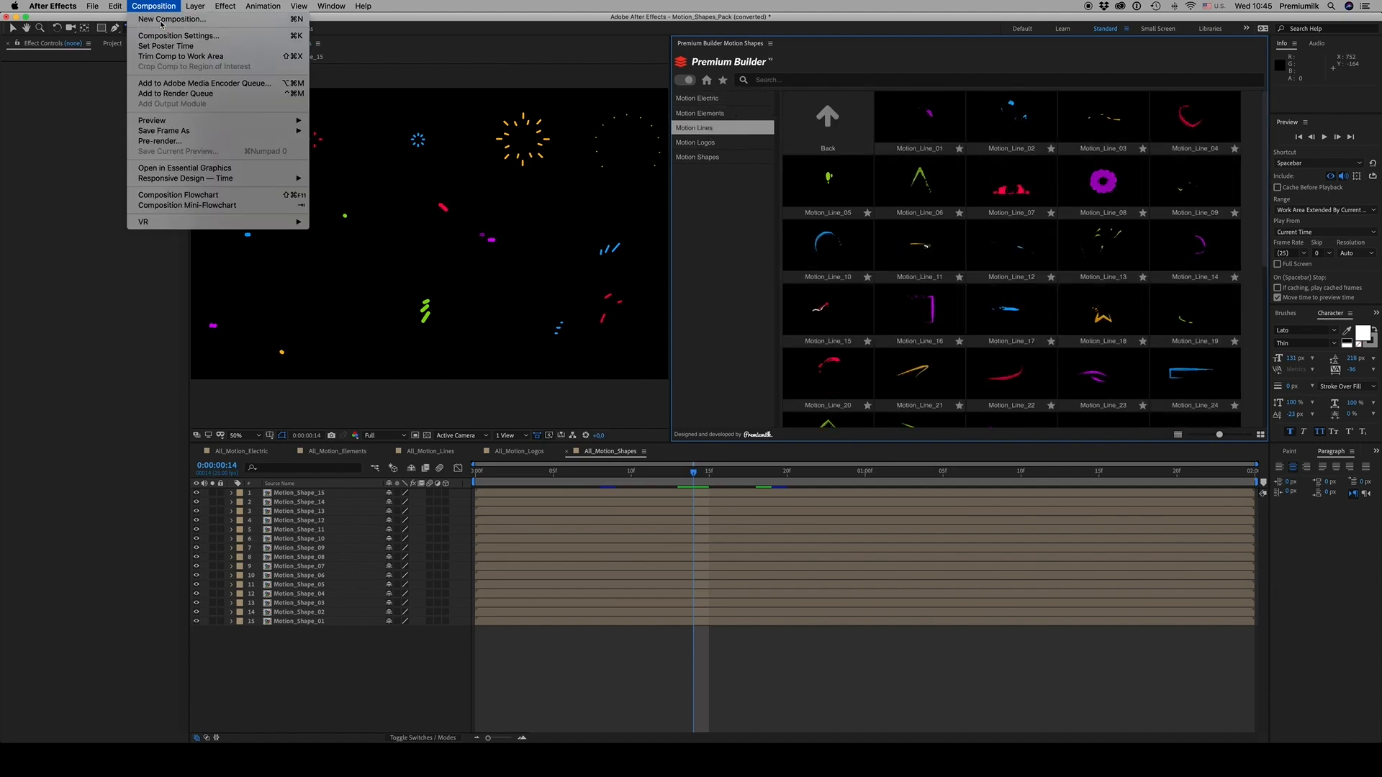
# Create a new 1920×1080 composition, Comp 2
pyautogui.click(171, 18)
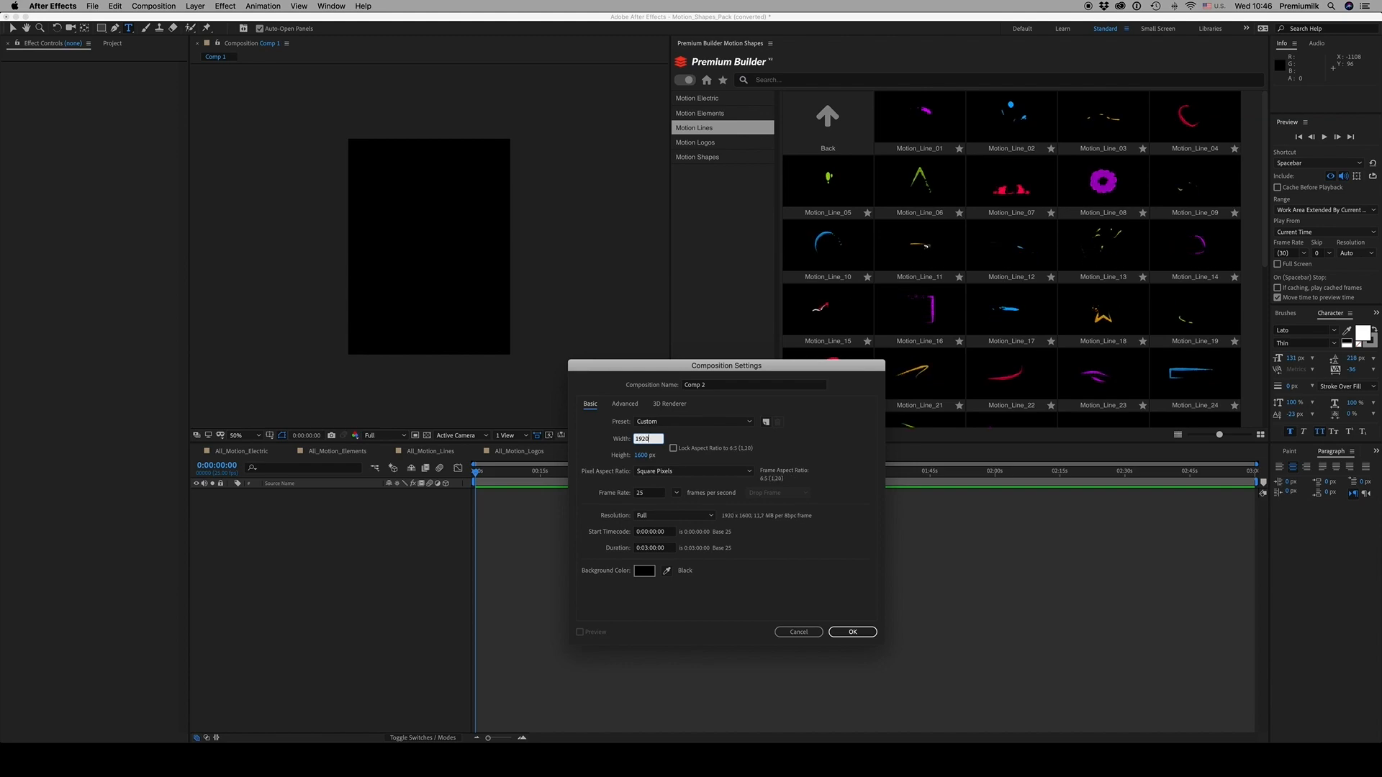
pyautogui.write('108')
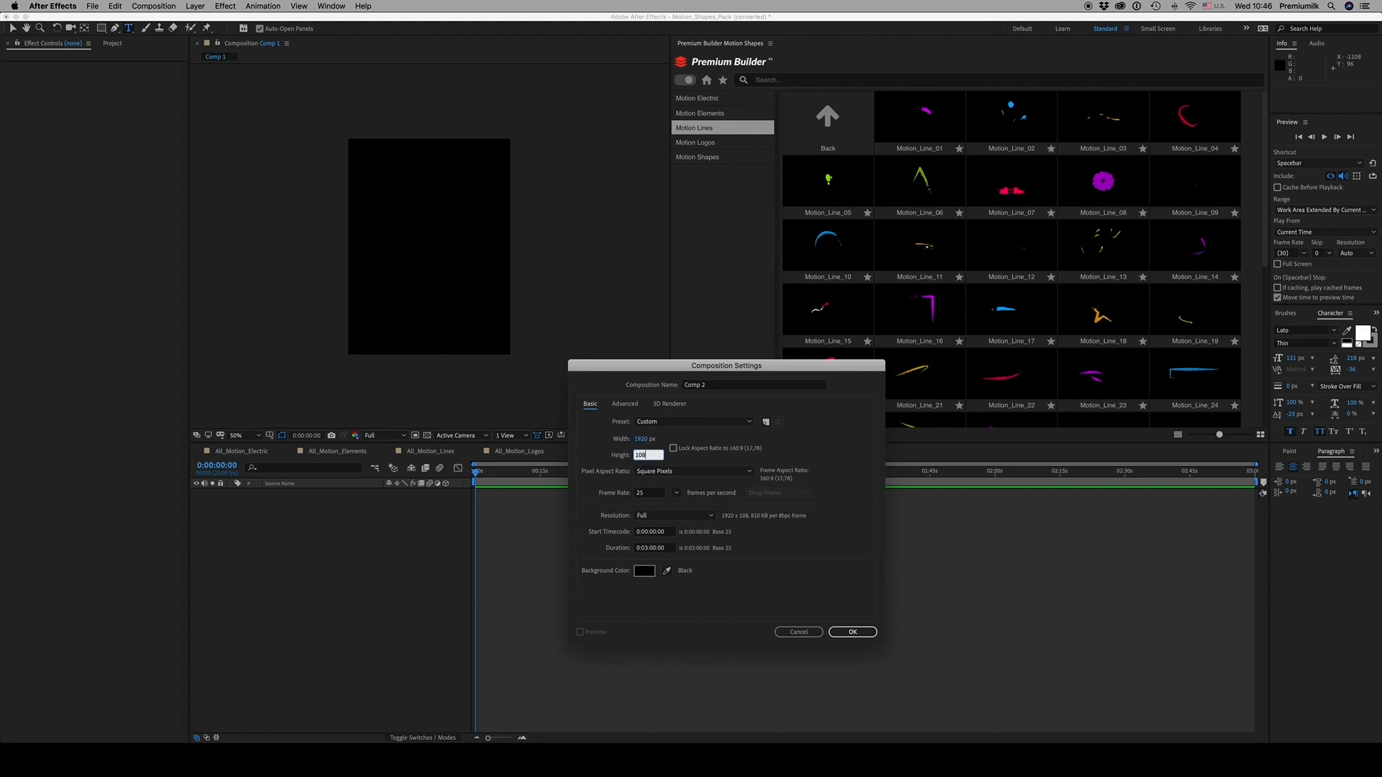
pyautogui.click(850, 632)
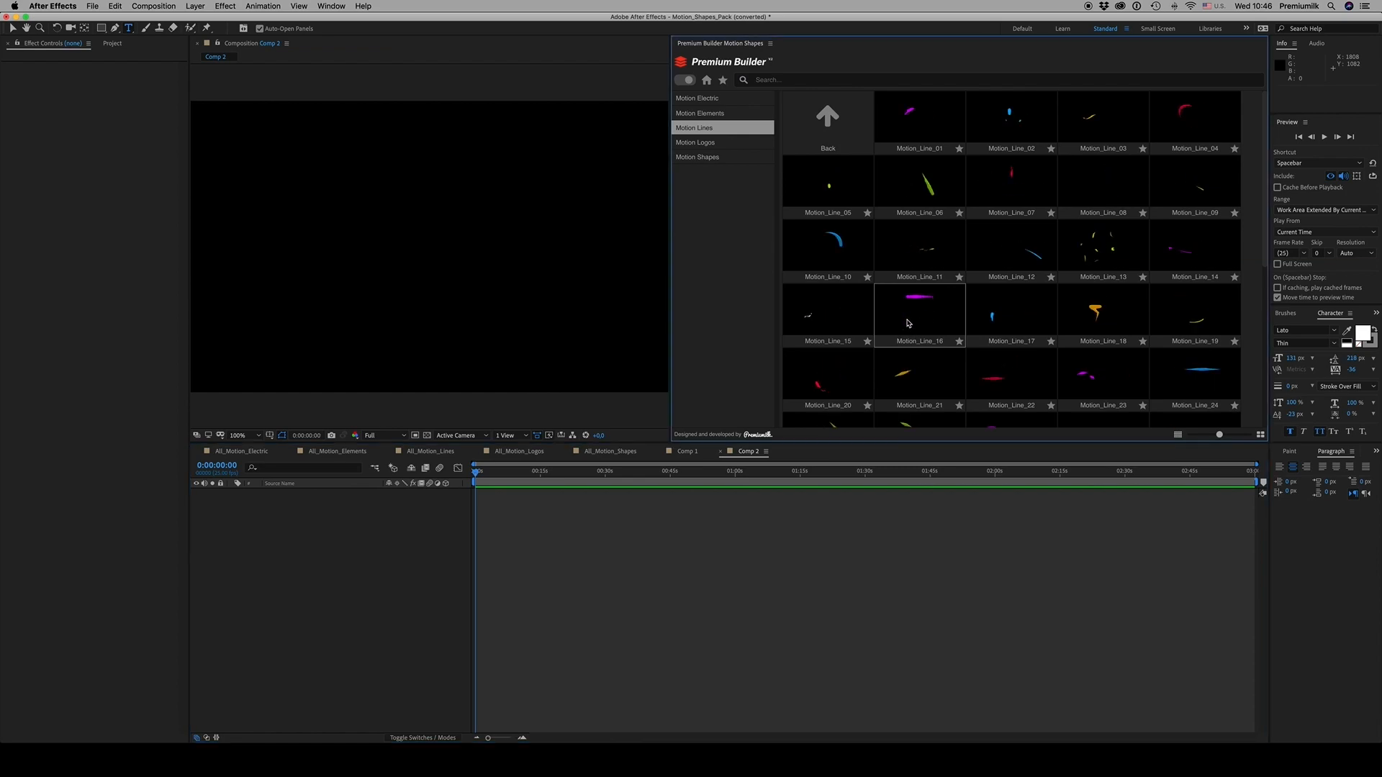
# Add the Motion_Line_16 preset to Comp 2 and open its precomposition
pyautogui.doubleClick(919, 315)
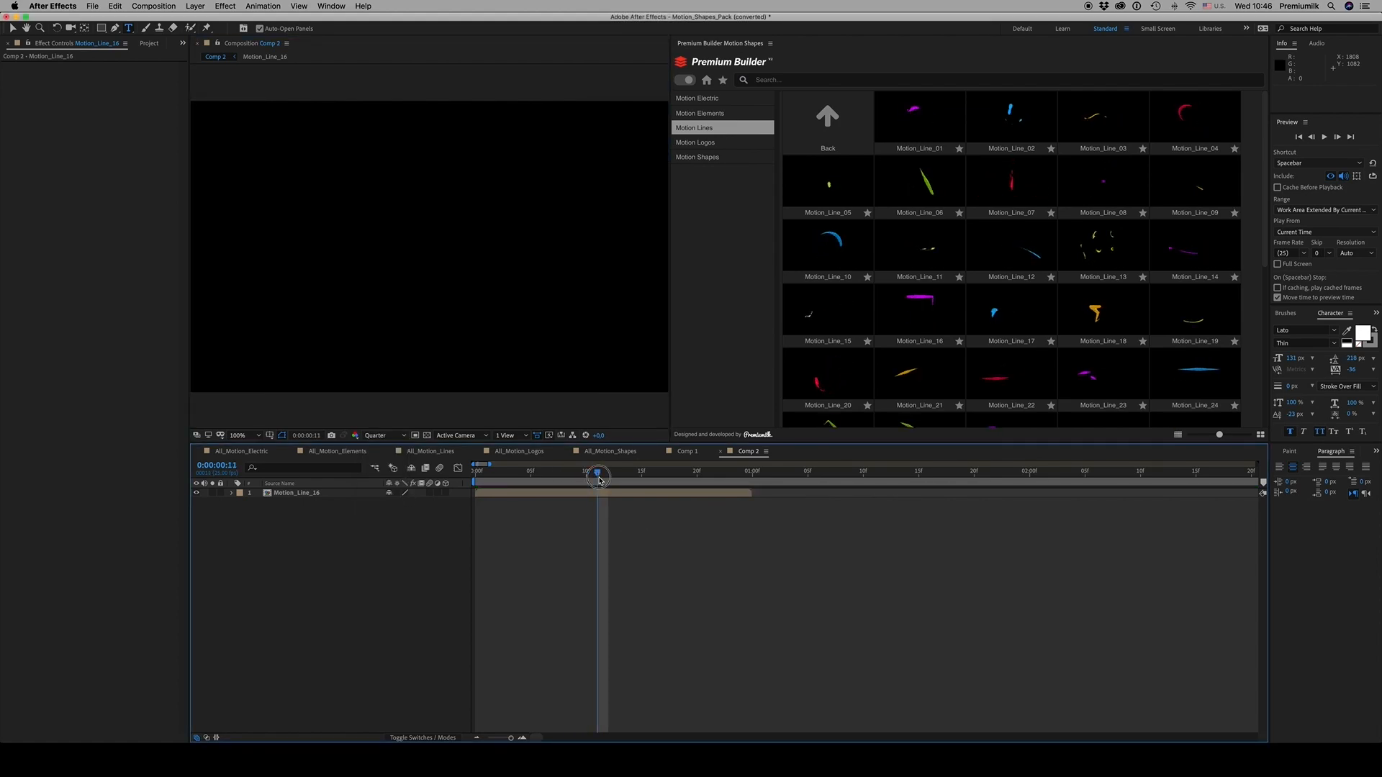
pyautogui.scroll(-3)
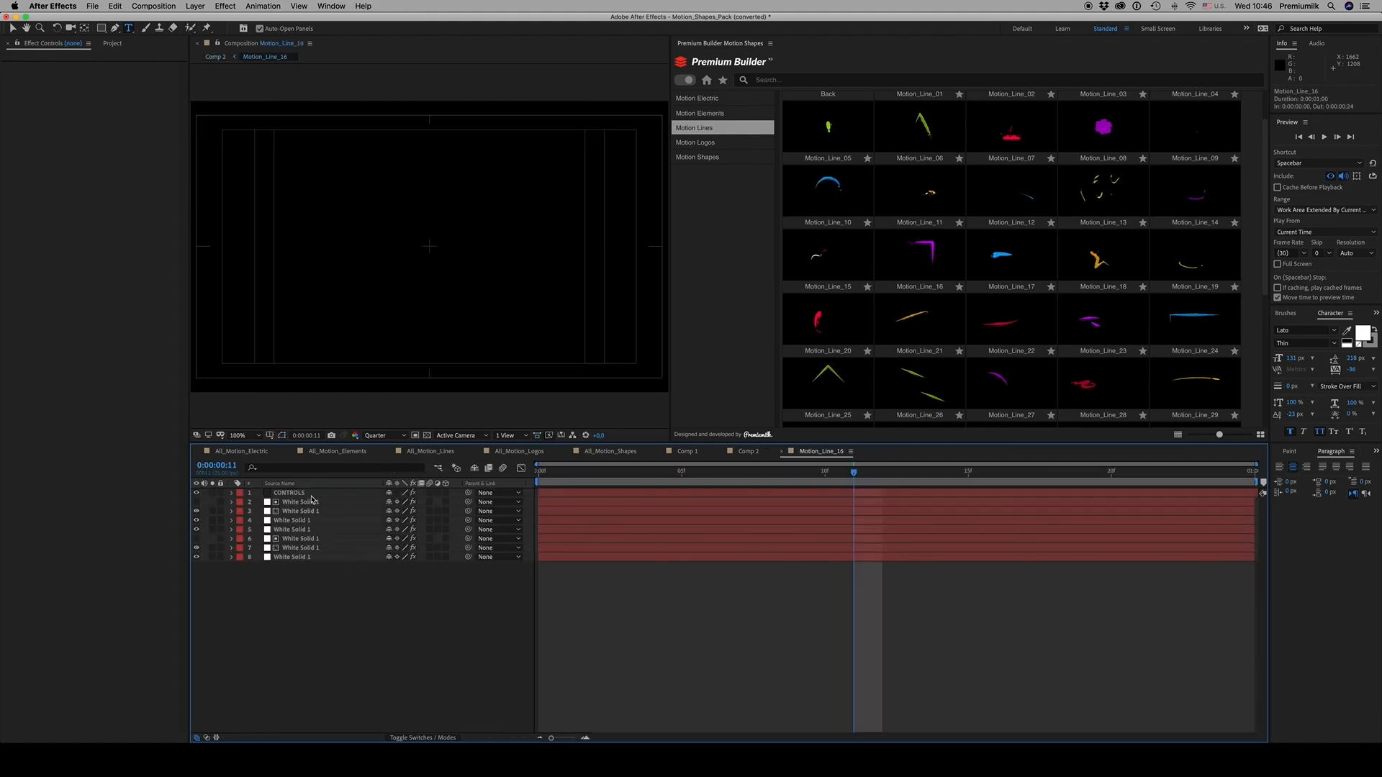
# View the CONTROLS colours, return to Comp 2, reveal the line's 100% Scale, and browse Motion Logos
pyautogui.click(289, 492)
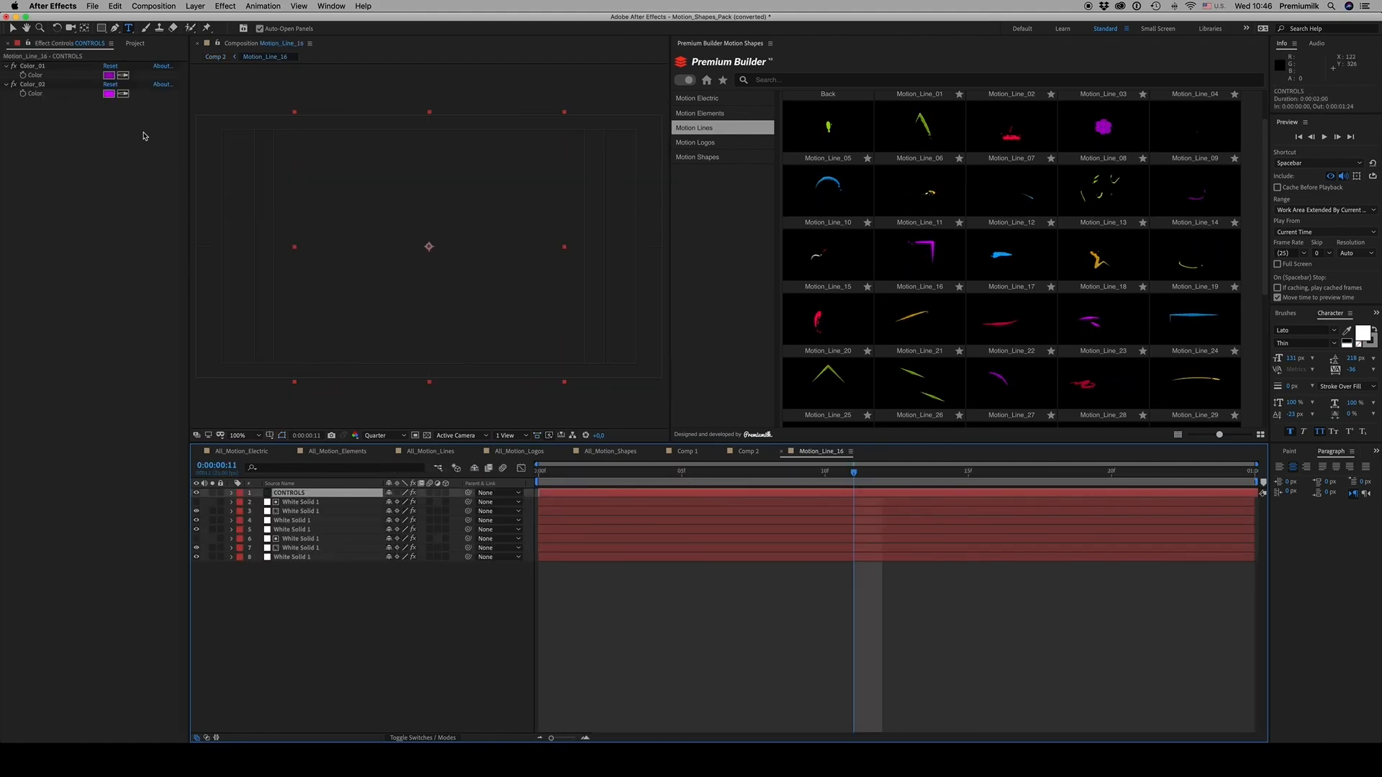
pyautogui.click(767, 481)
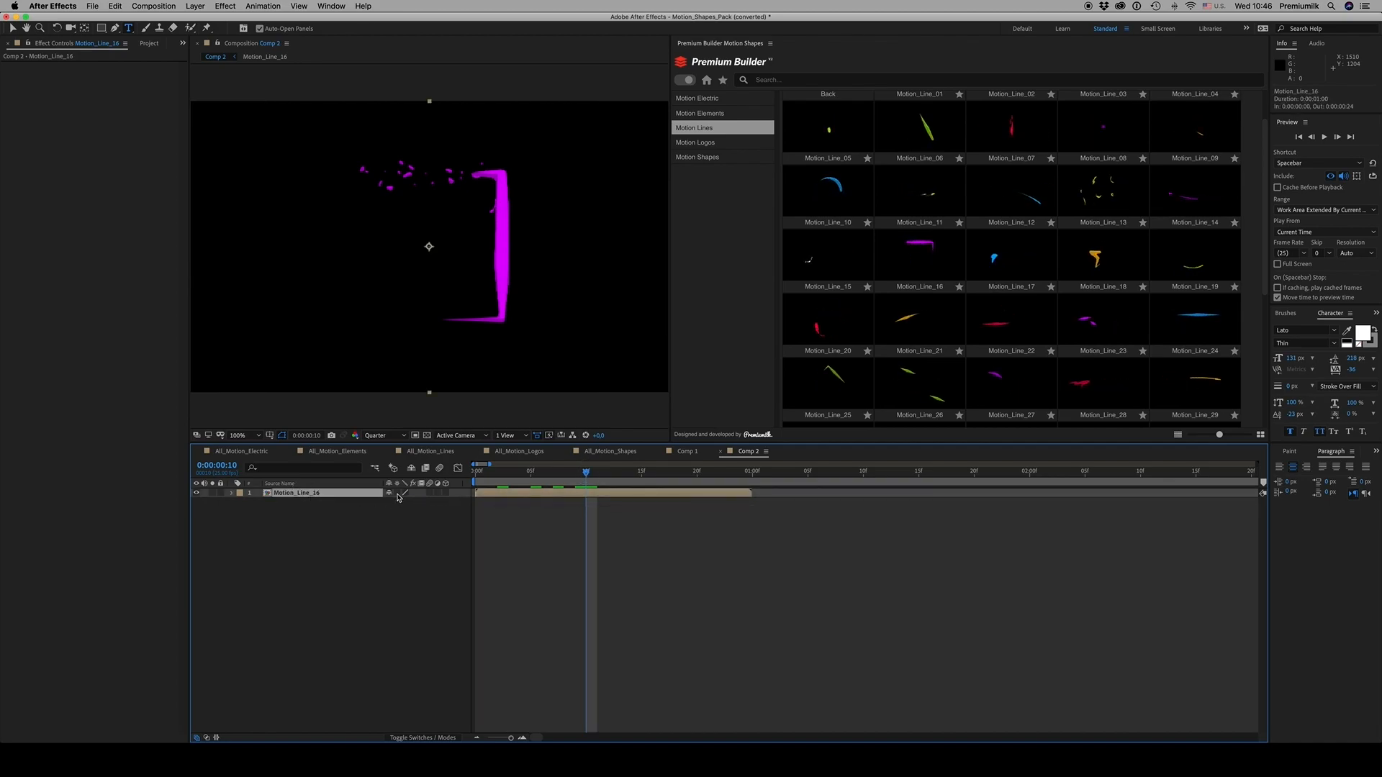
pyautogui.click(232, 492)
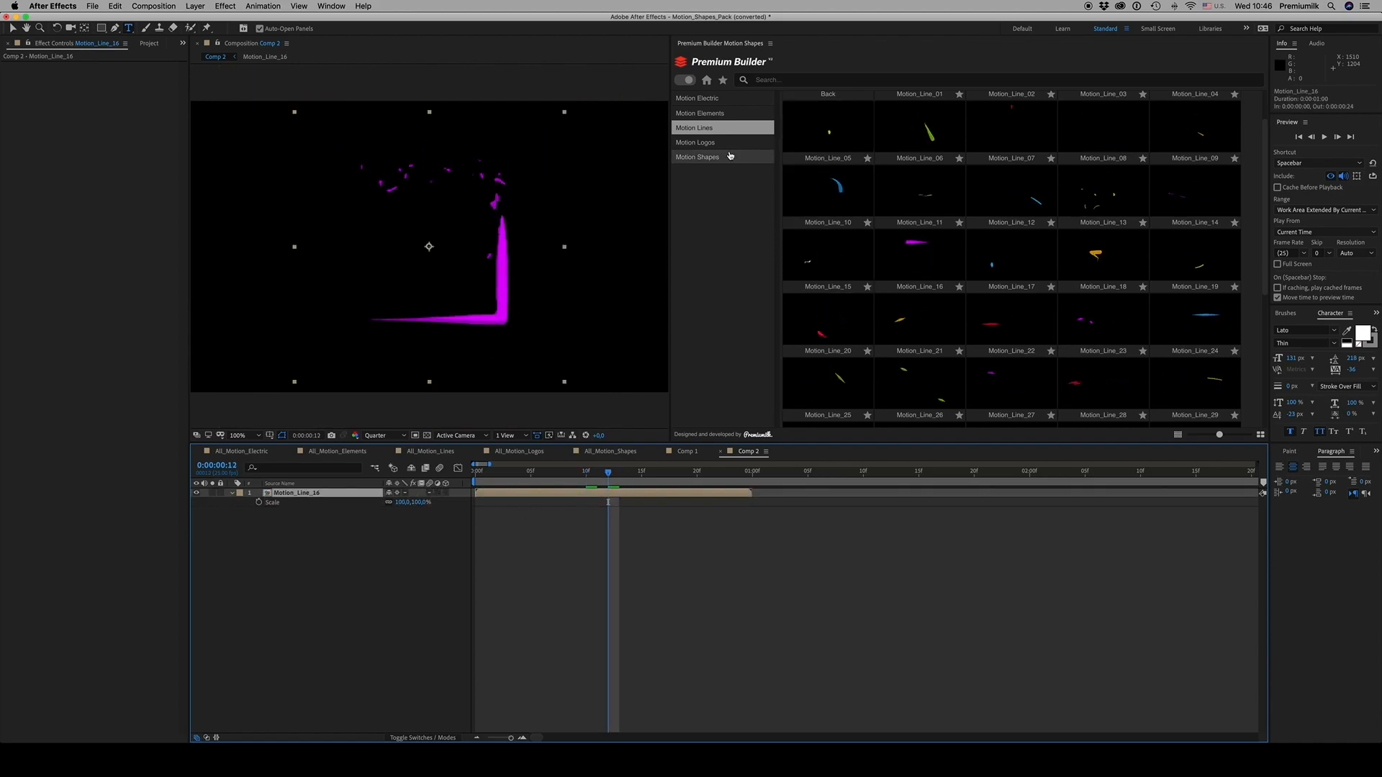
pyautogui.click(694, 142)
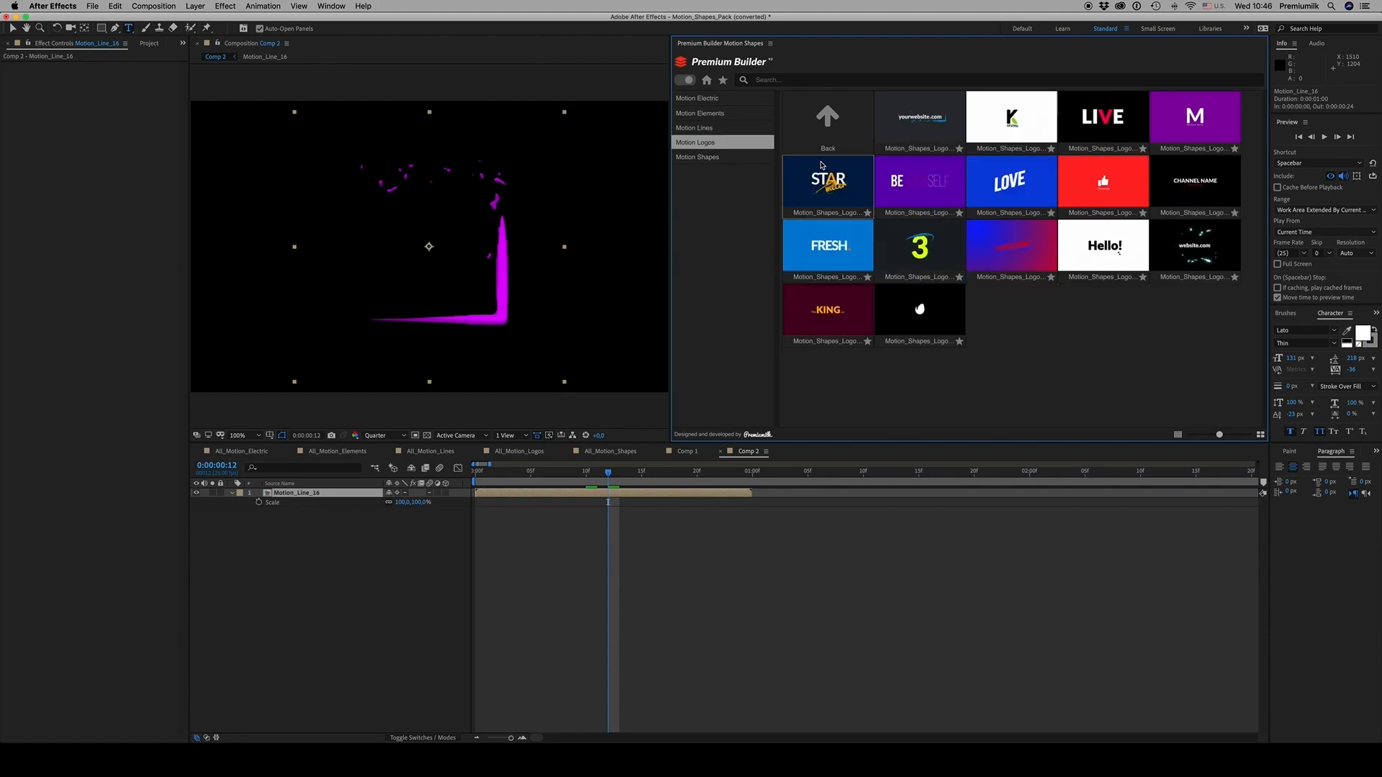
# Reload Premium Builder and show the Motion Logos collection in the narrower panel
pyautogui.click(694, 128)
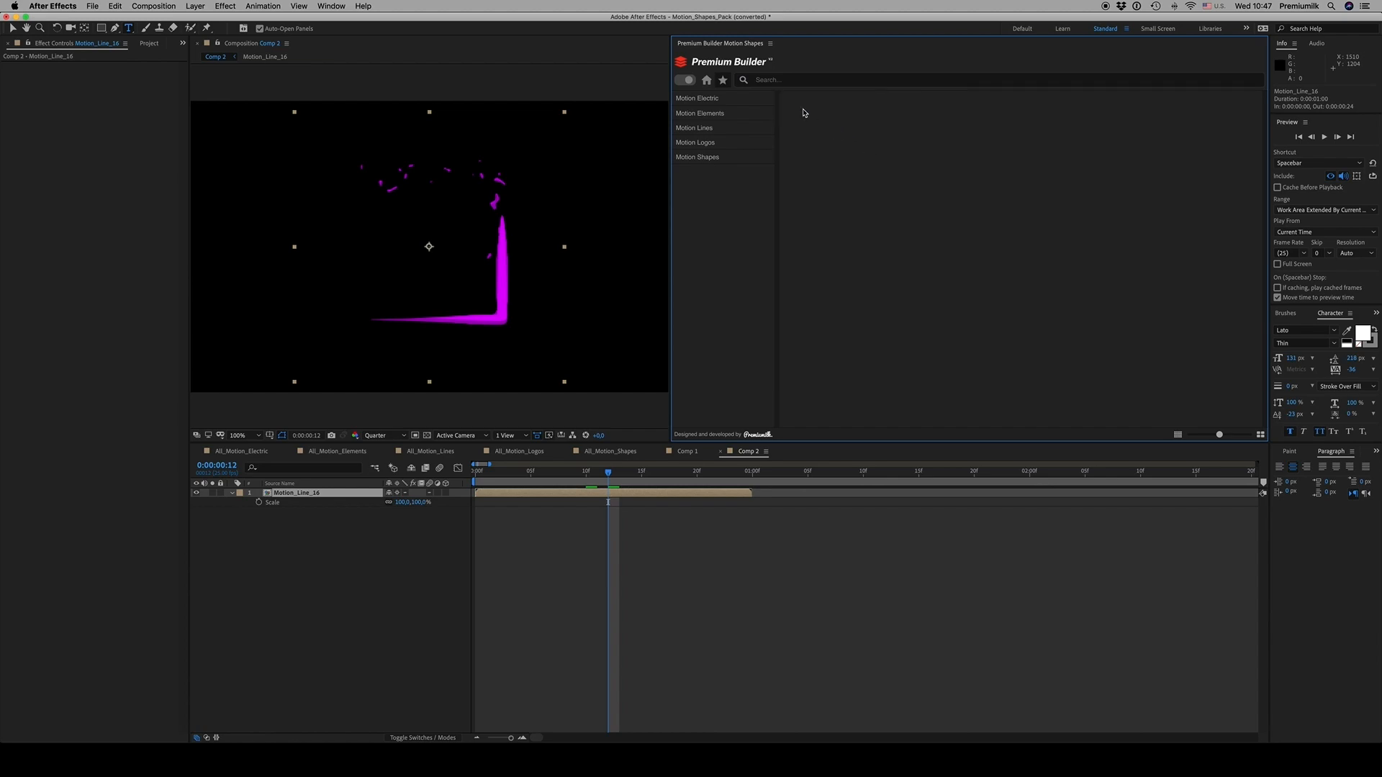
pyautogui.click(696, 142)
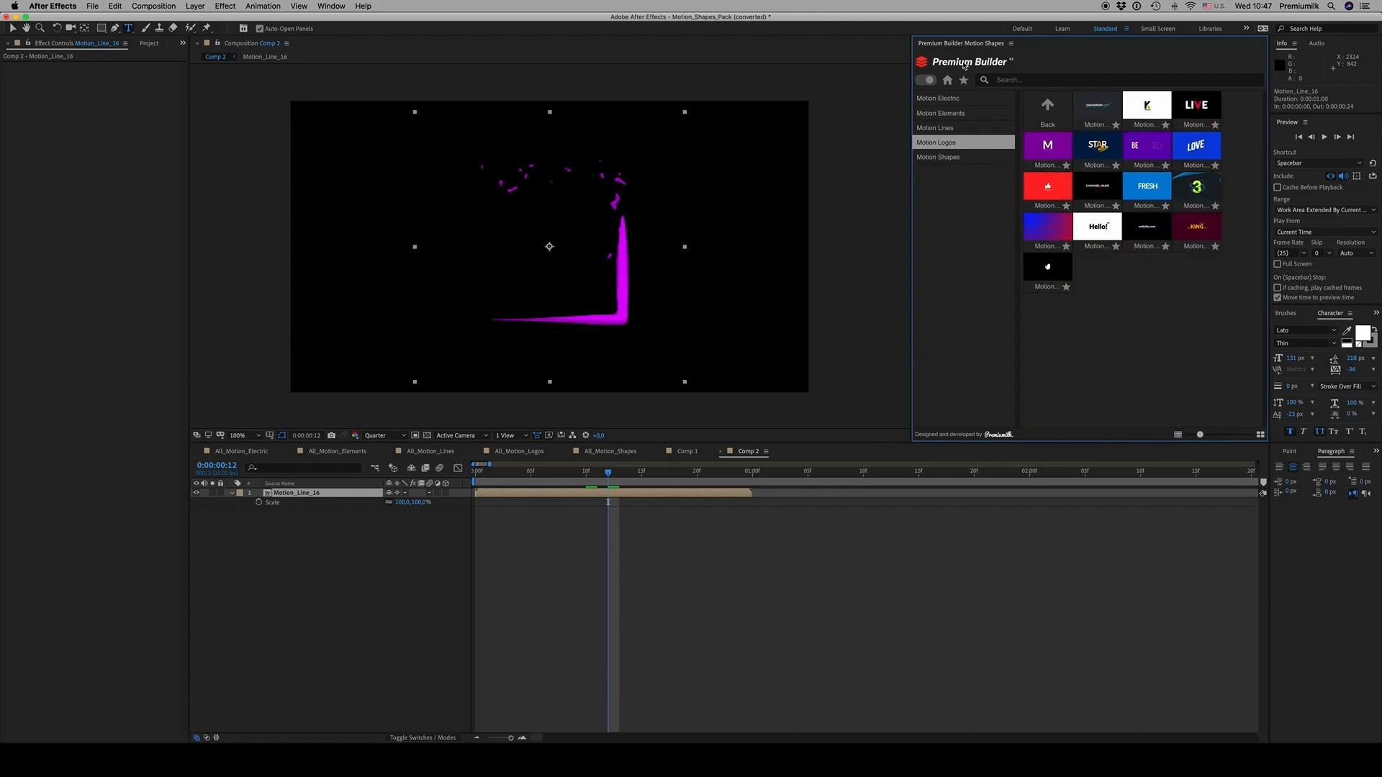
# Switch the Premium Builder panel from Motion Lines to the Motion Elements collection
pyautogui.click(934, 127)
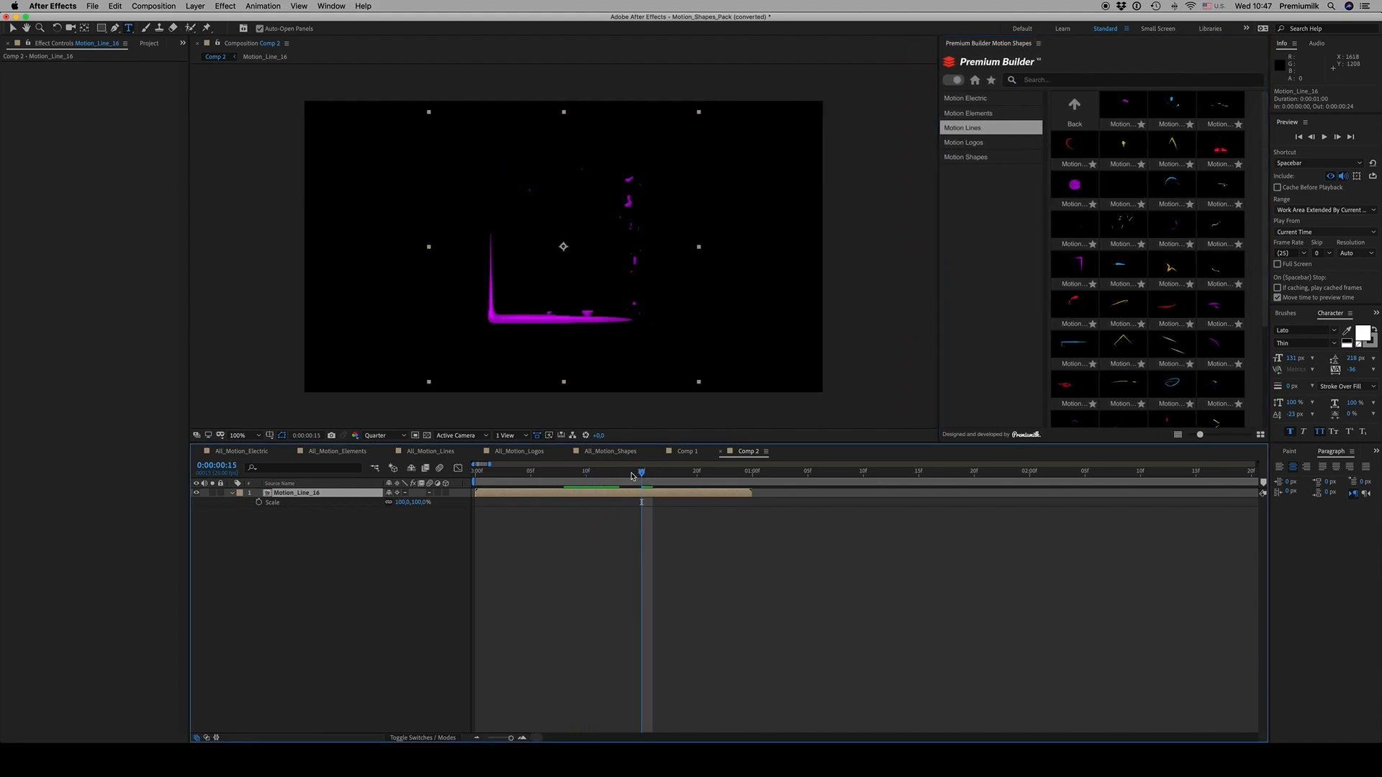
pyautogui.click(967, 113)
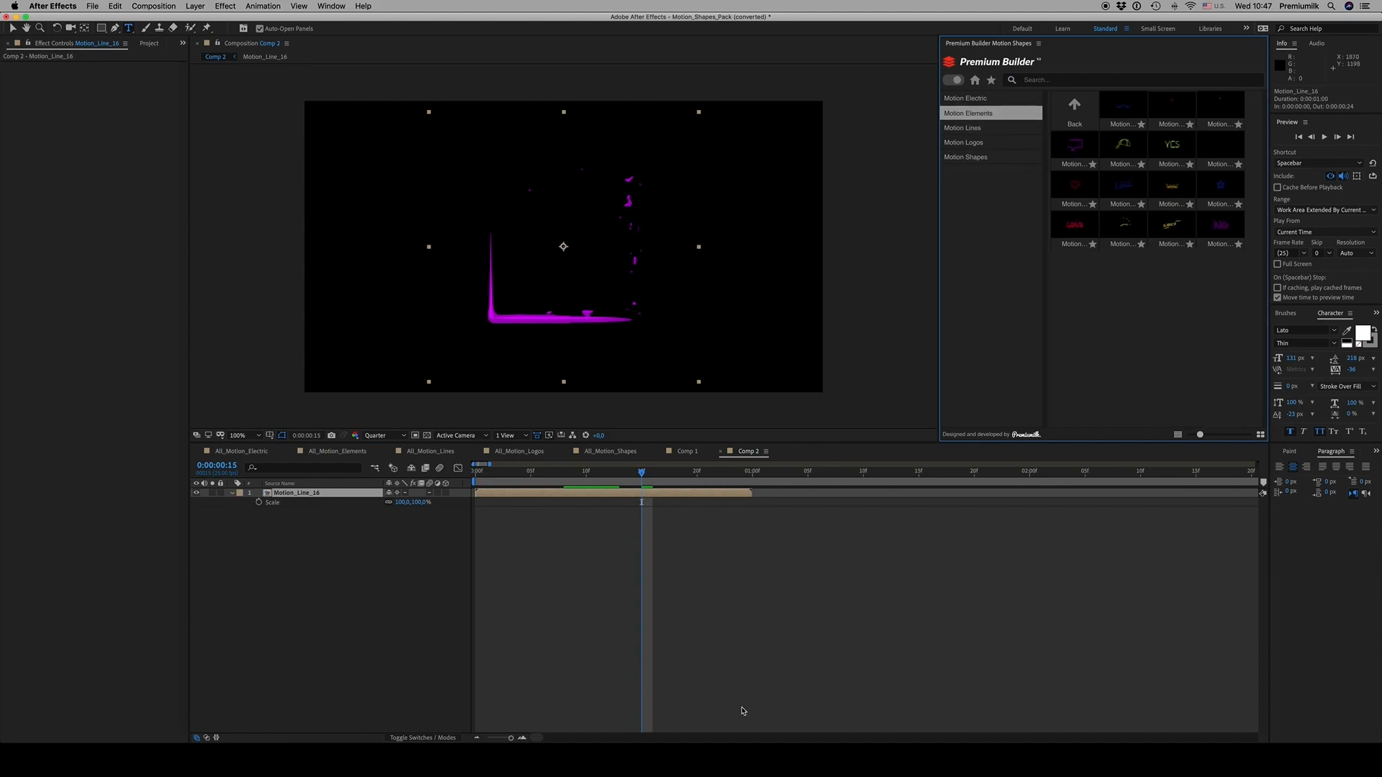
pyautogui.moveTo(720, 758)
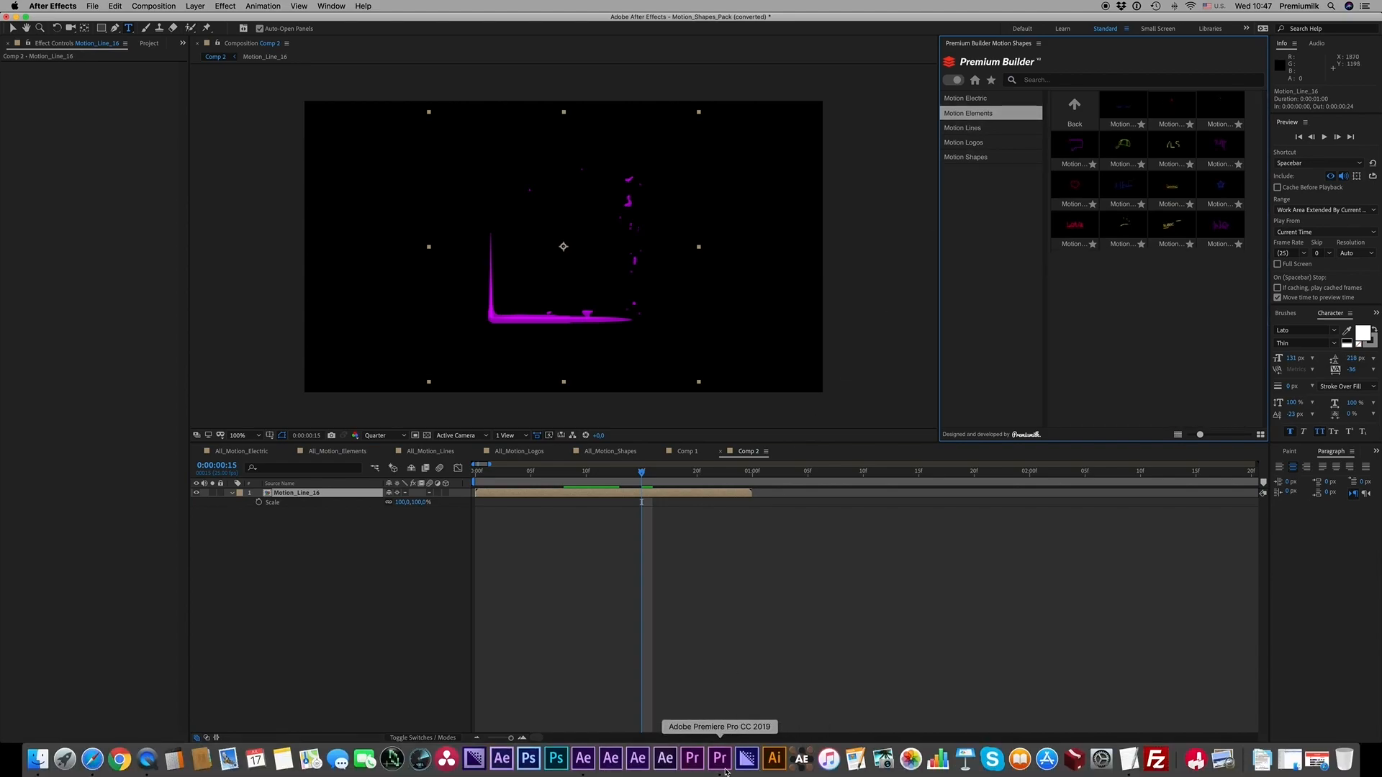
# Browse the pack's Documentation folder and its destination path document, then close the Finder window
pyautogui.click(719, 759)
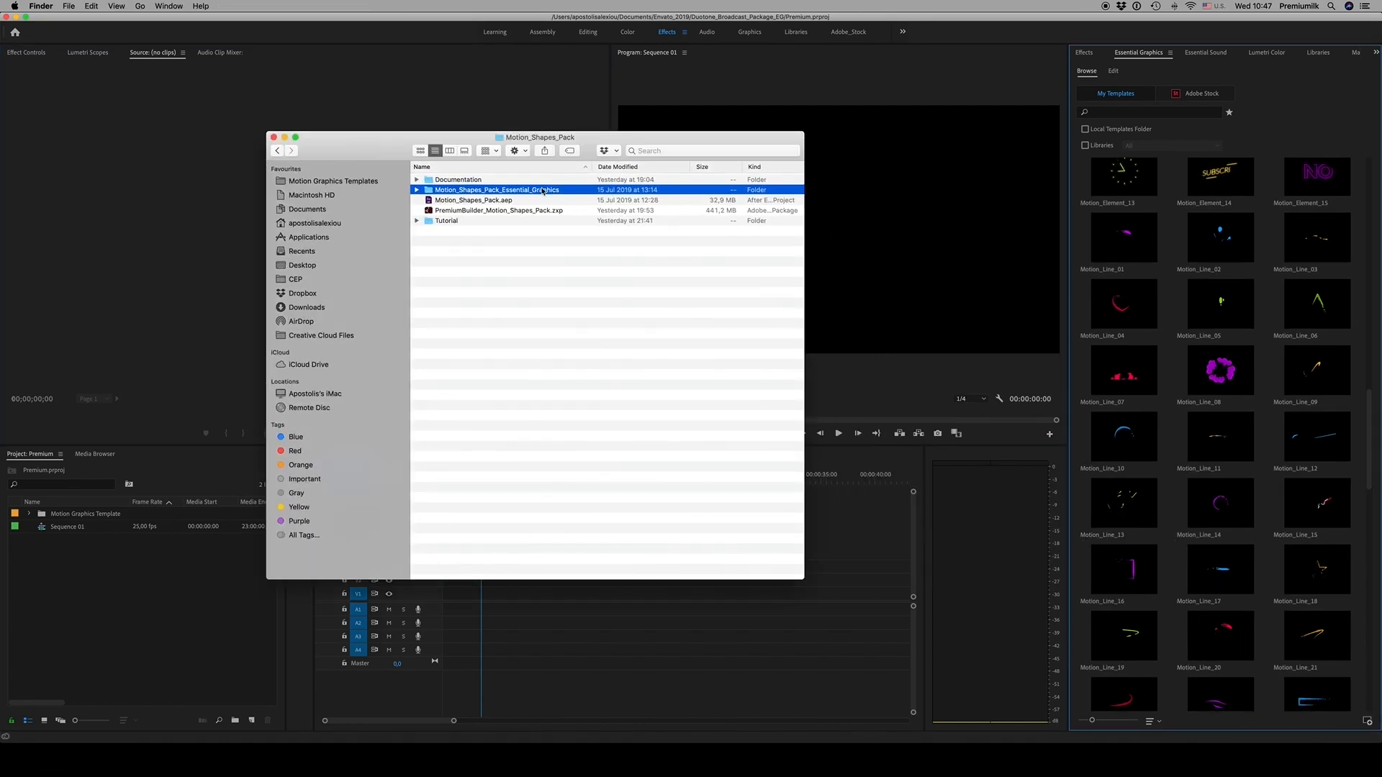
pyautogui.doubleClick(458, 179)
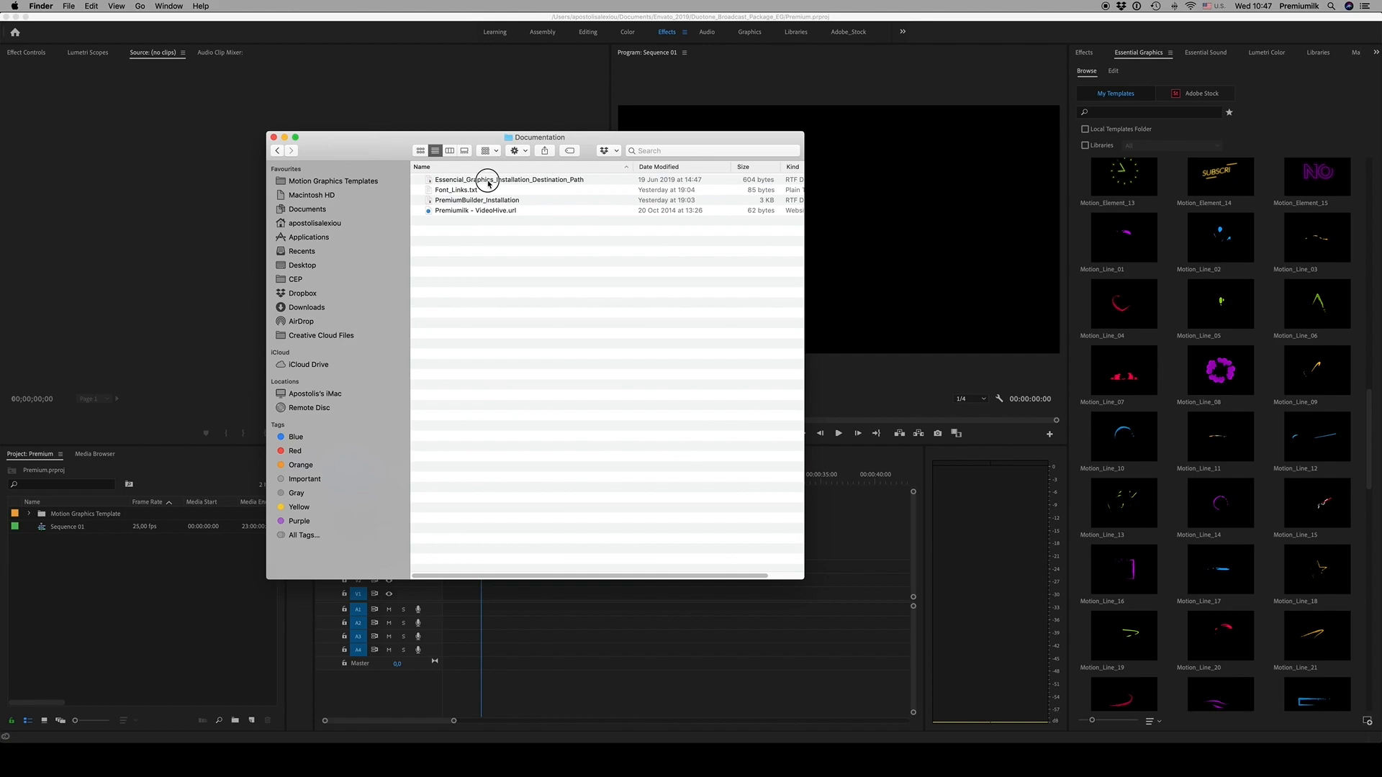
pyautogui.doubleClick(508, 180)
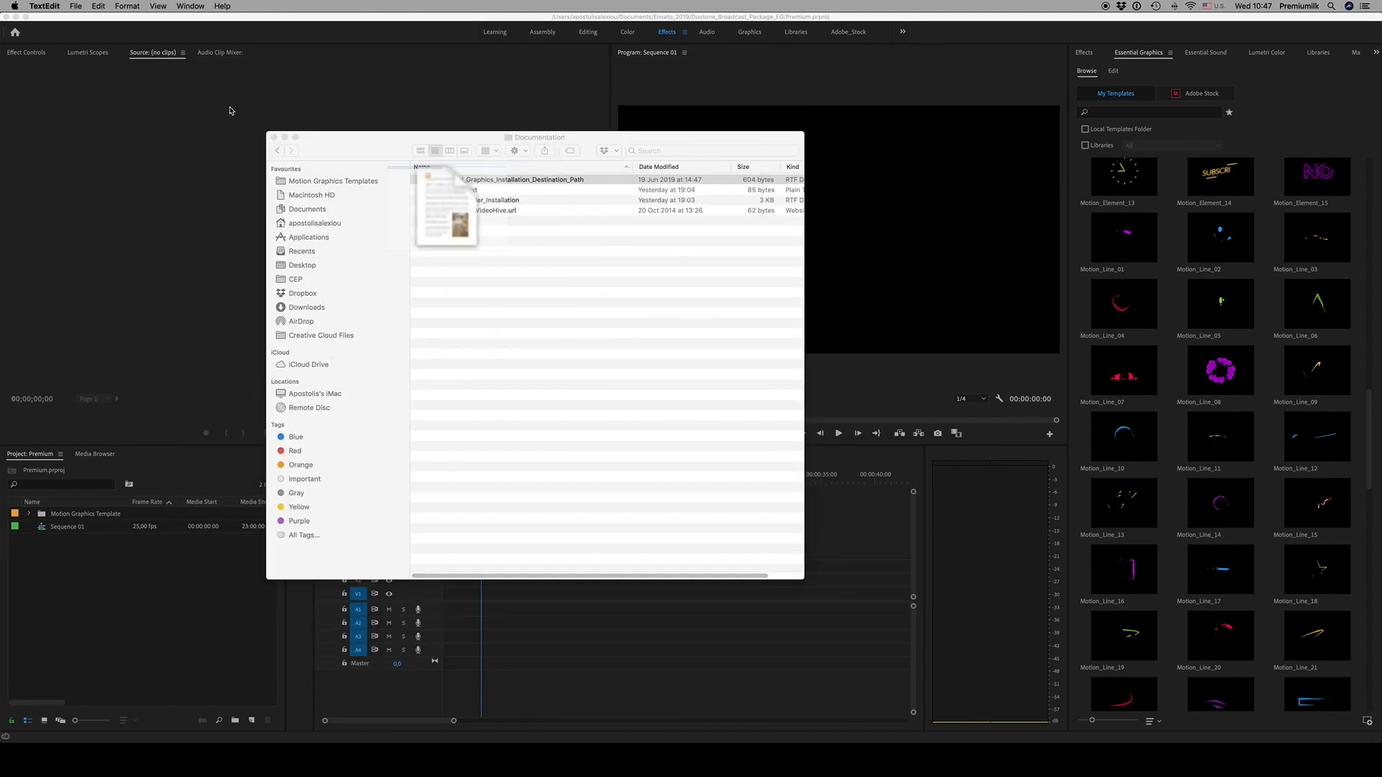
pyautogui.click(510, 178)
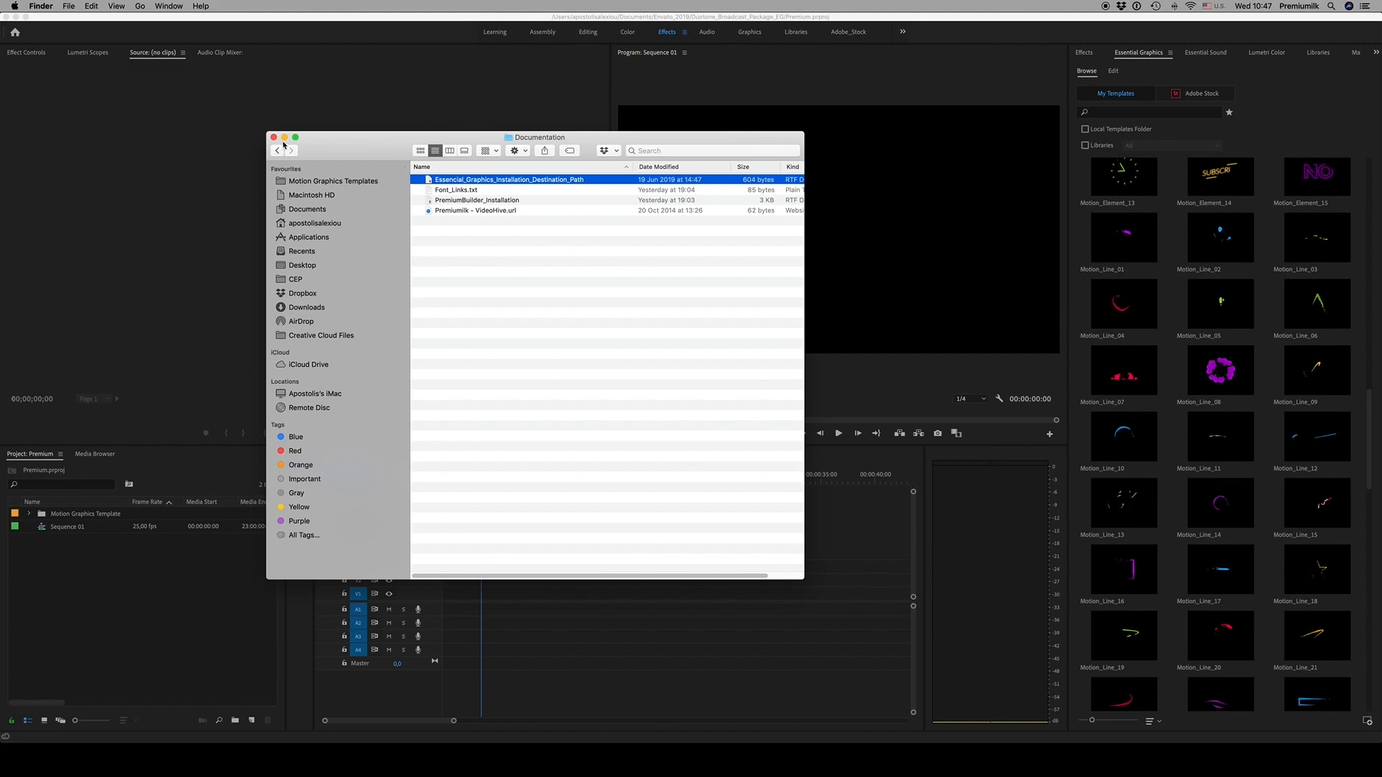
pyautogui.click(274, 138)
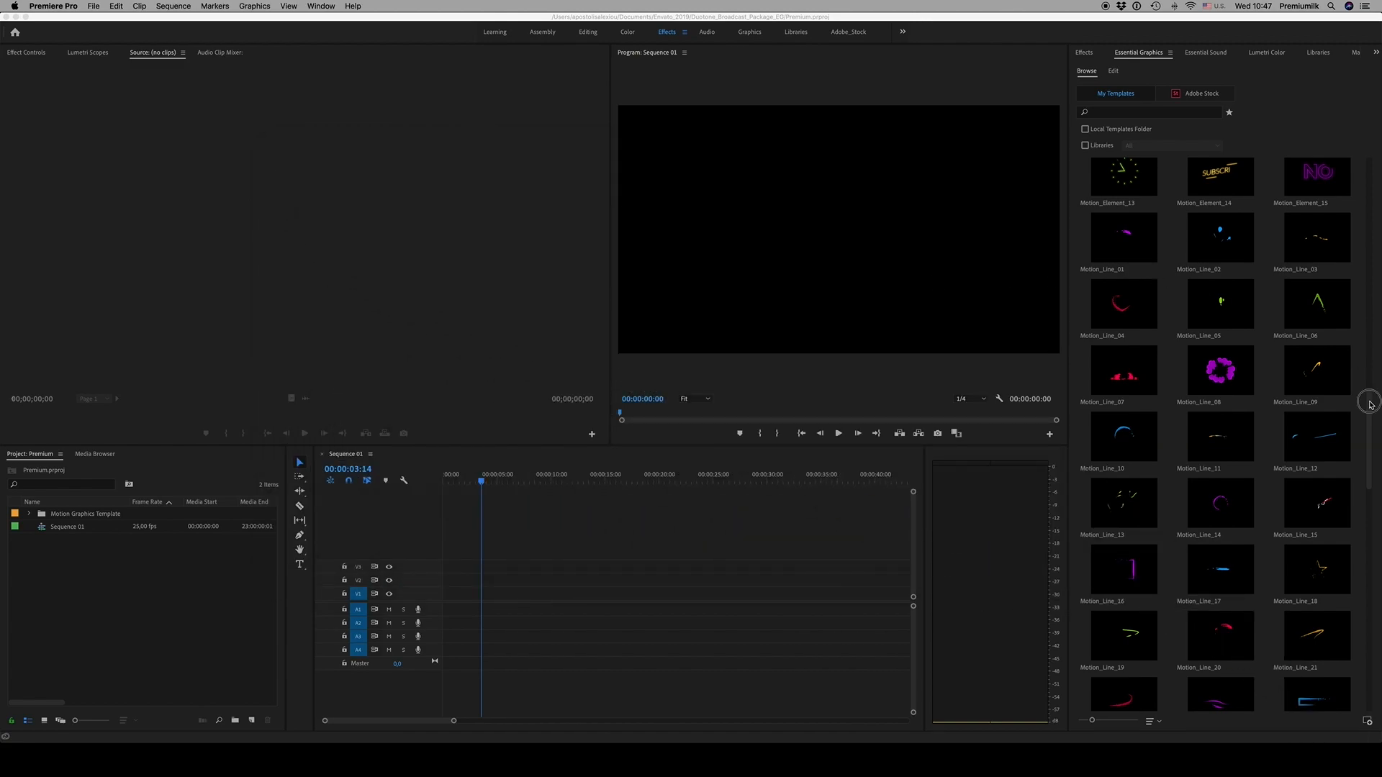
# Scroll the Essential Graphics Browse list down to the Motion Shapes logo templates
pyautogui.scroll(-3)
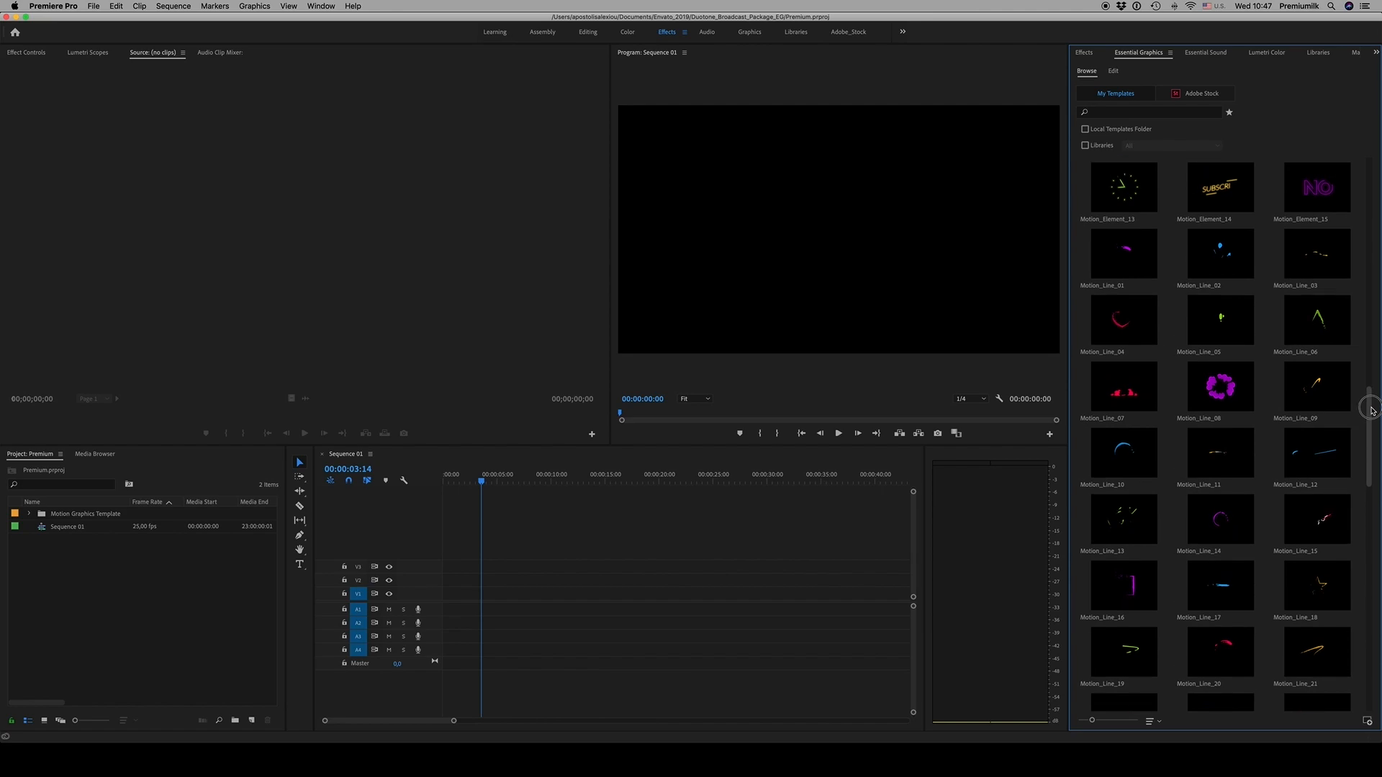
pyautogui.scroll(-3)
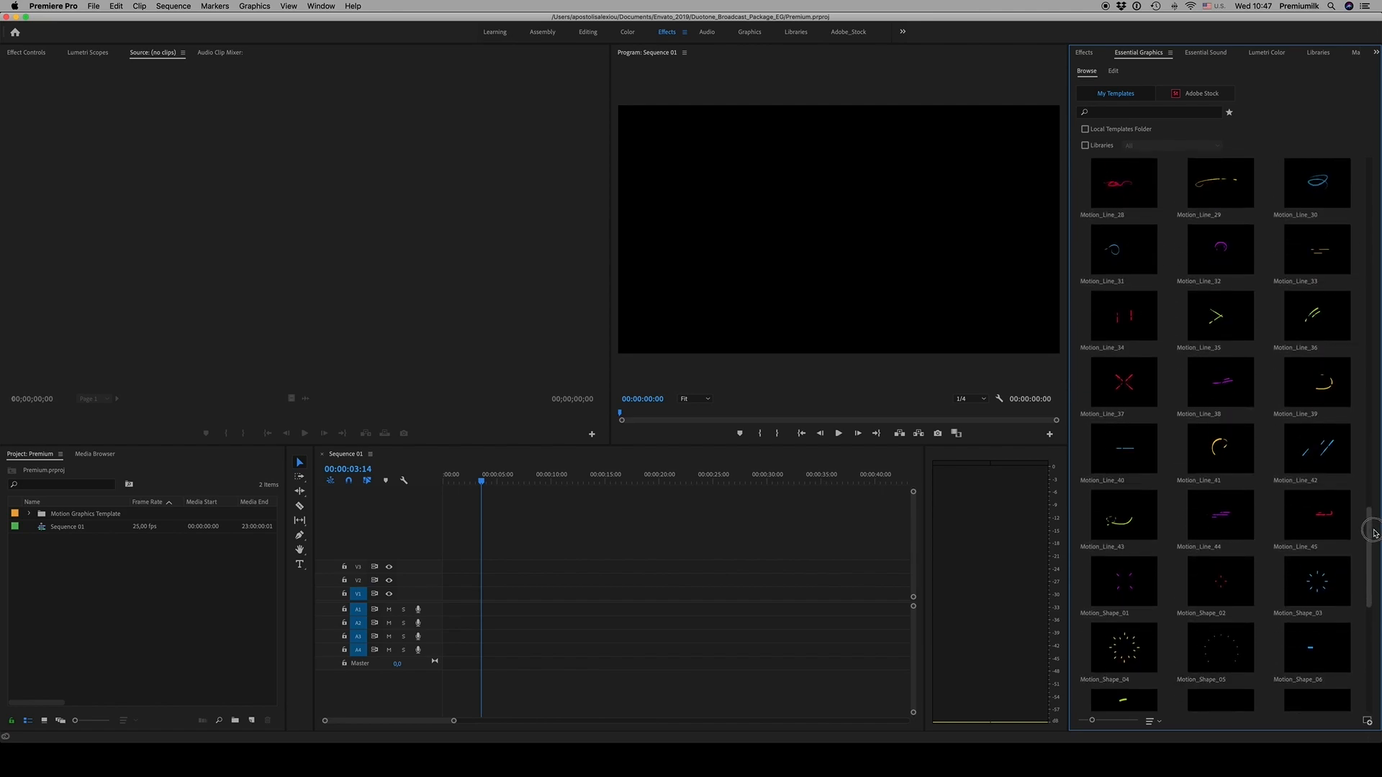
pyautogui.scroll(-3)
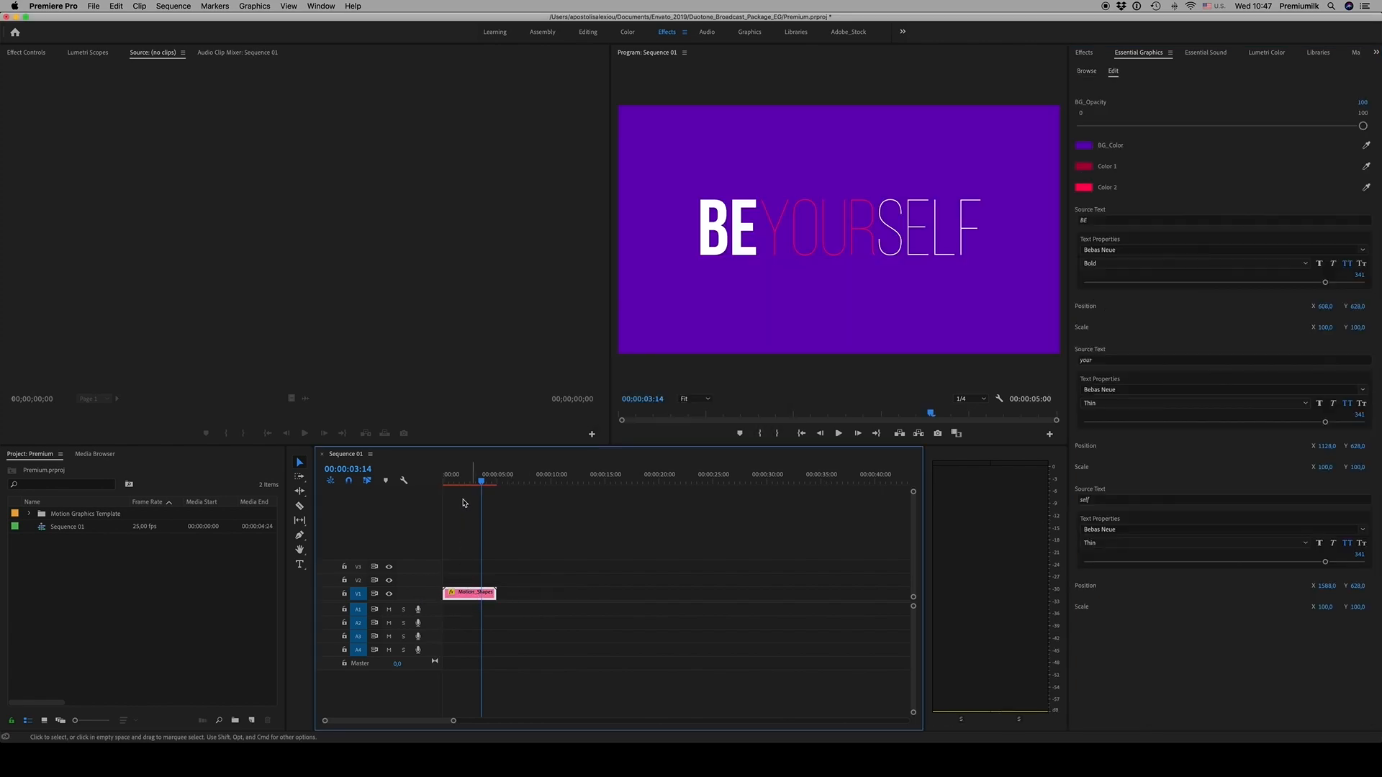
# Adjust BG_Opacity and change the BE YOURSELF background colour from purple to teal
pyautogui.moveTo(481, 482); pyautogui.dragTo(474, 483)
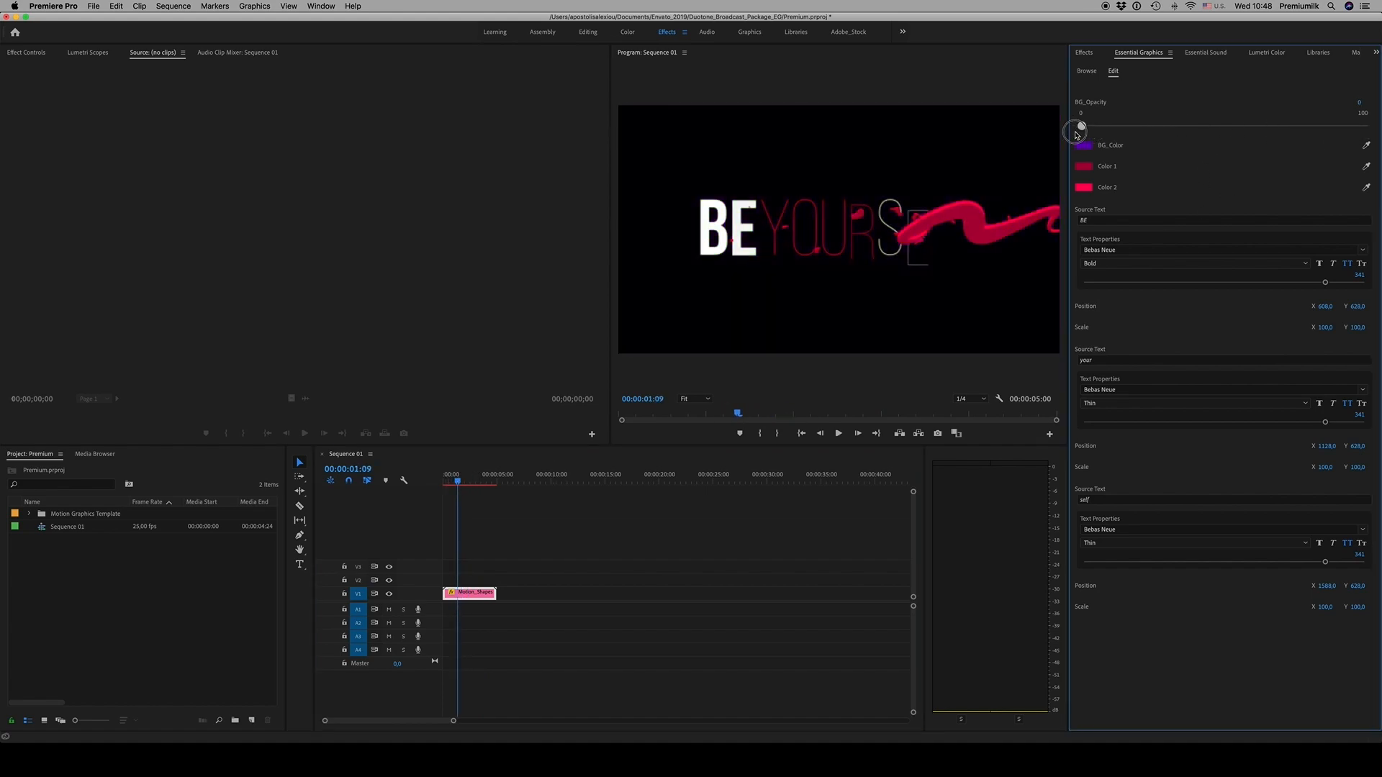
pyautogui.click(1084, 145)
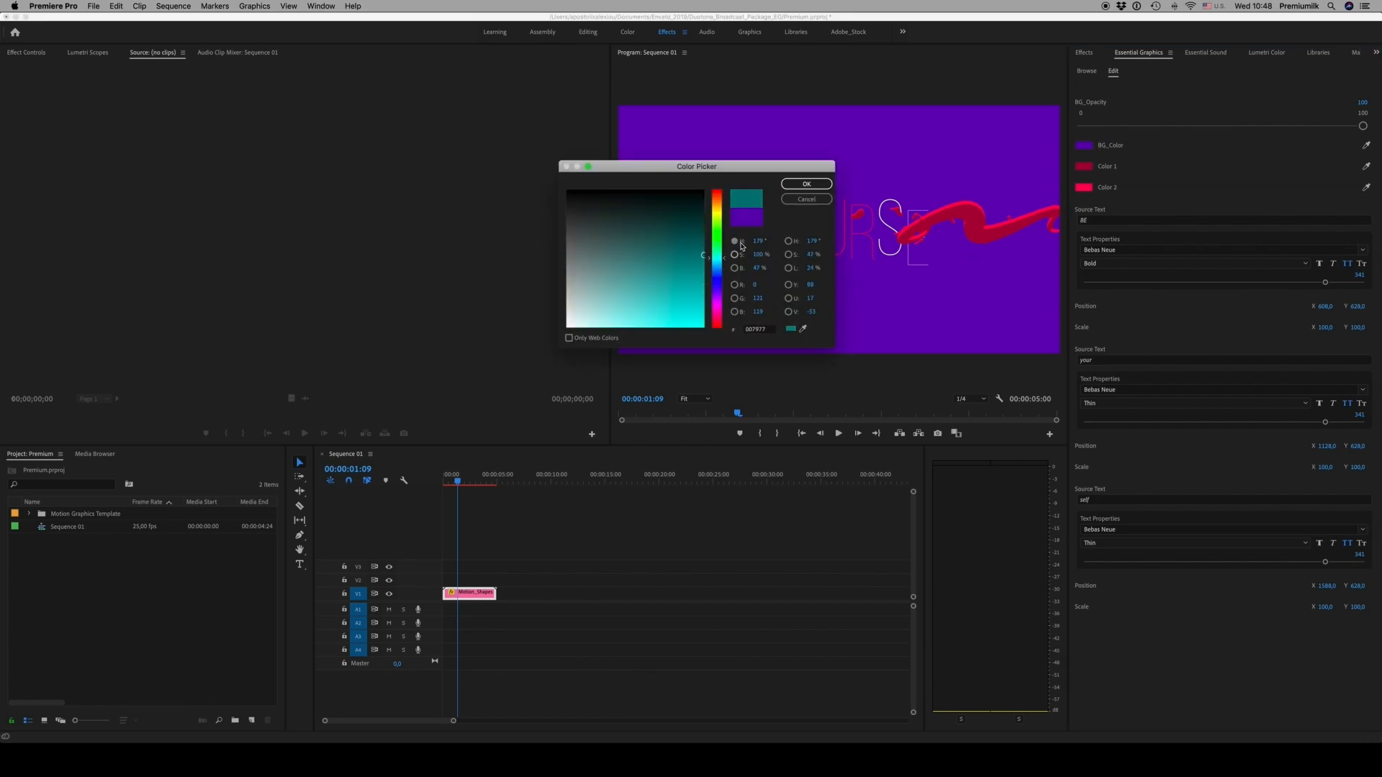
pyautogui.click(805, 183)
pyautogui.write('Pre')
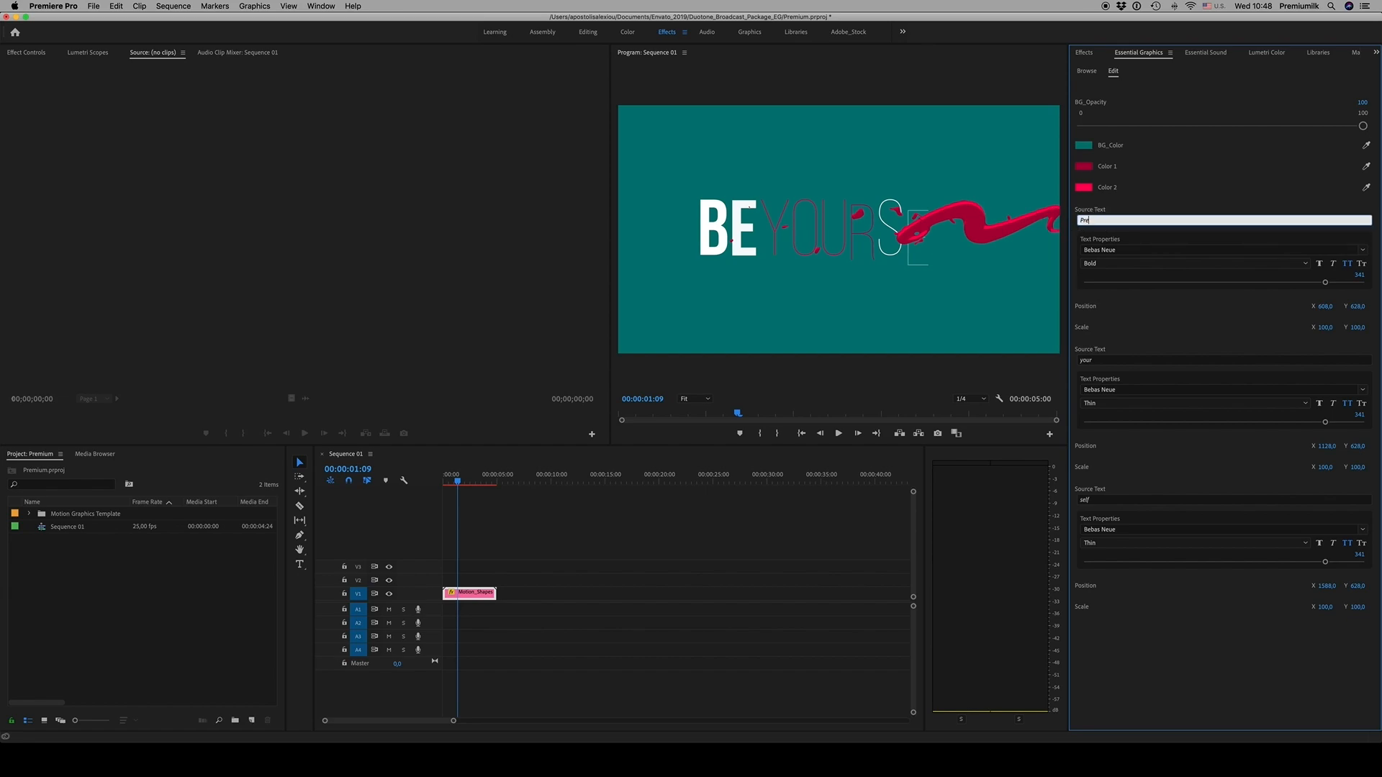
# Retype the title's second word as 'pack' and return to the template library
pyautogui.click(1223, 359)
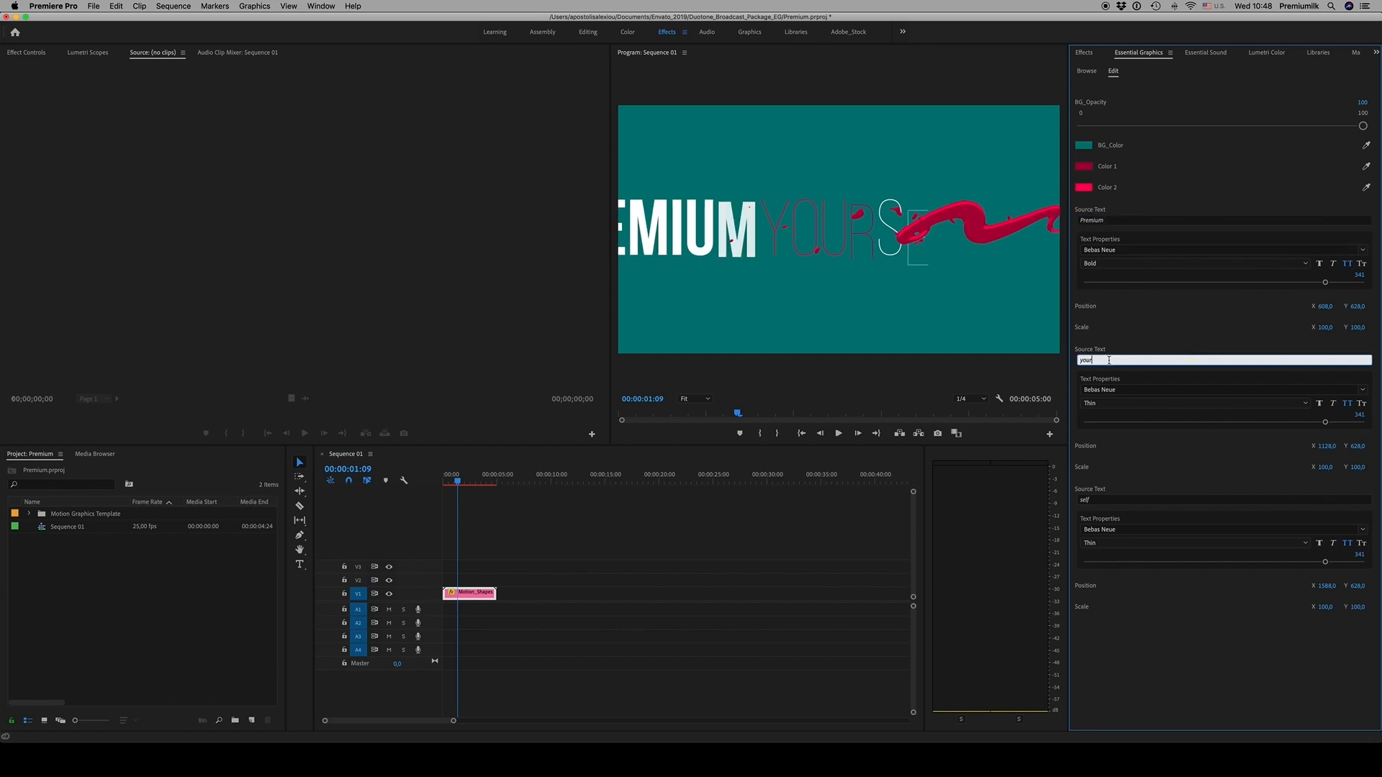
pyautogui.write('pack')
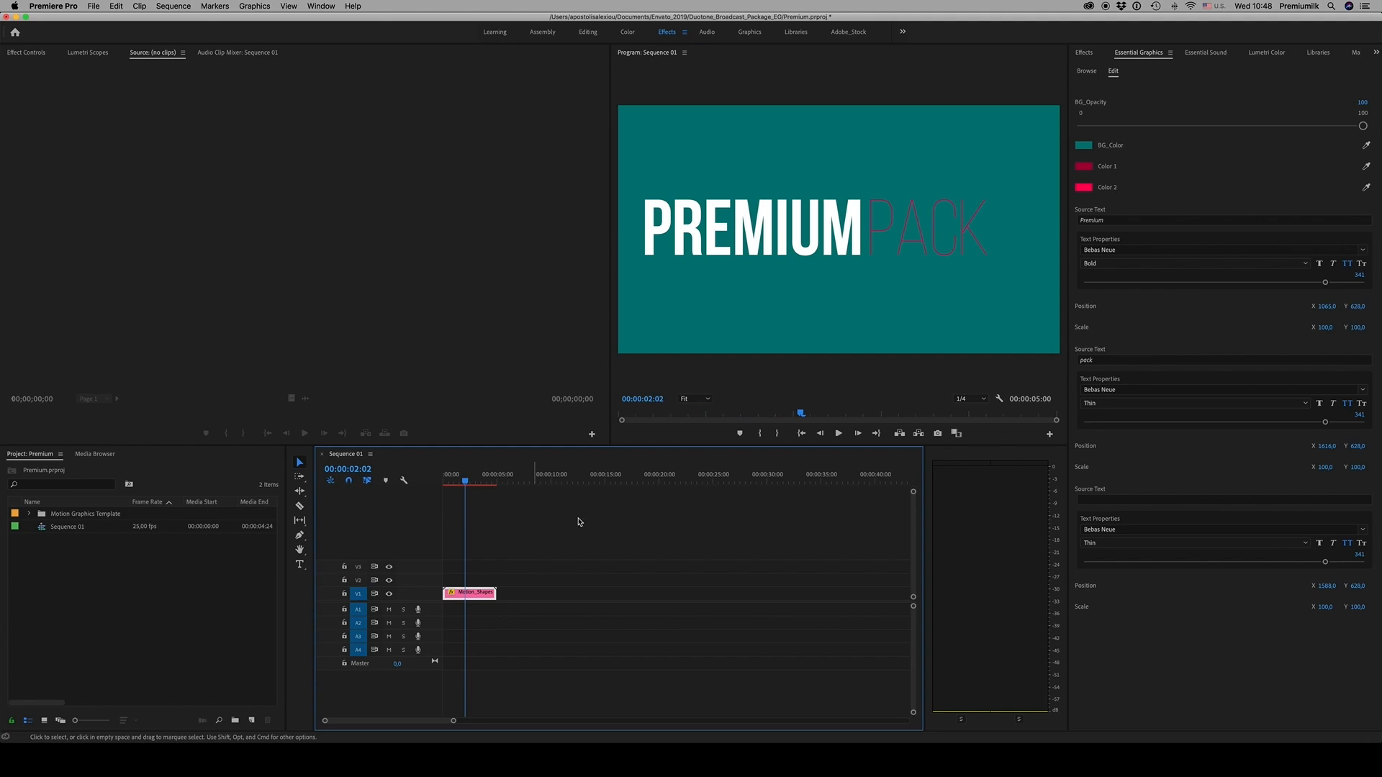
pyautogui.click(1085, 70)
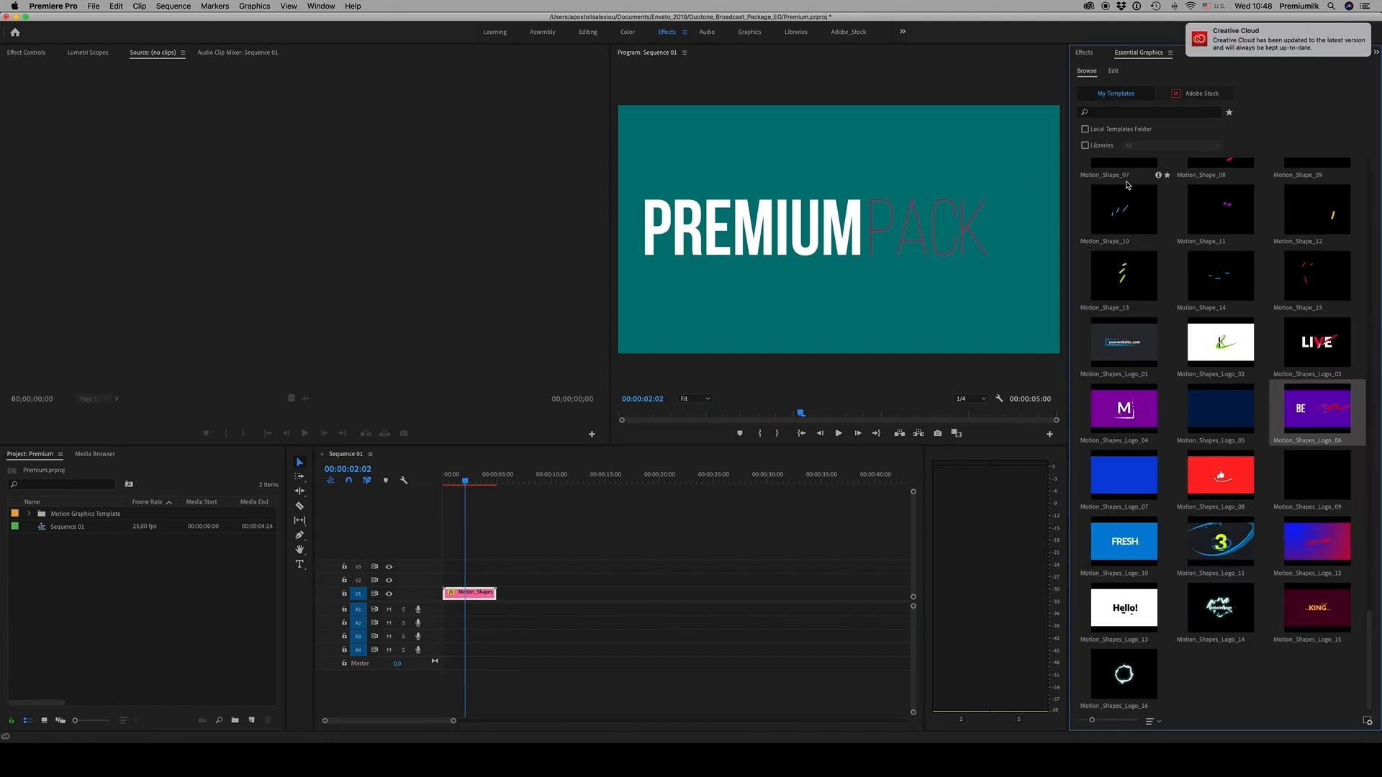
pyautogui.moveTo(1330, 351)
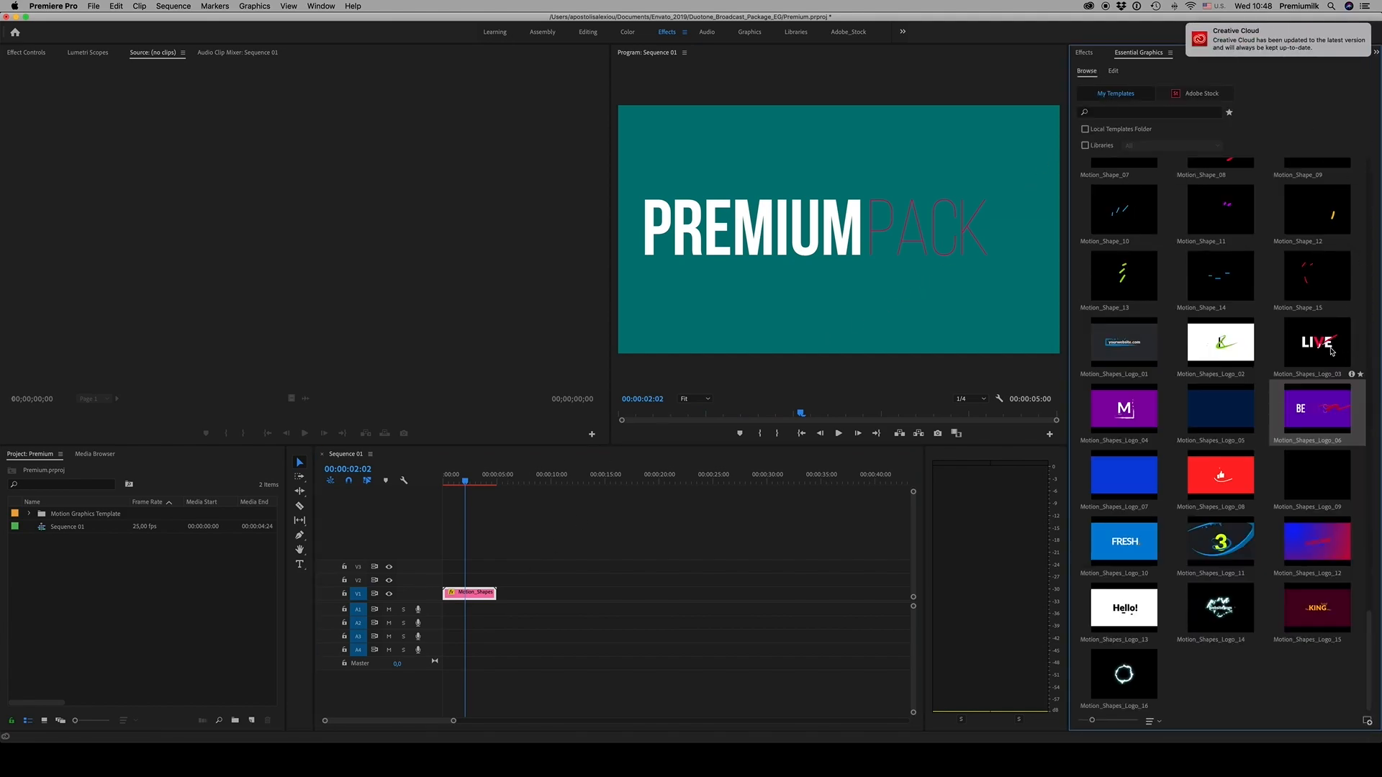
# Place the Motion_Element_07 neon Hi template on track V2 above the title clip
pyautogui.scroll(-3)
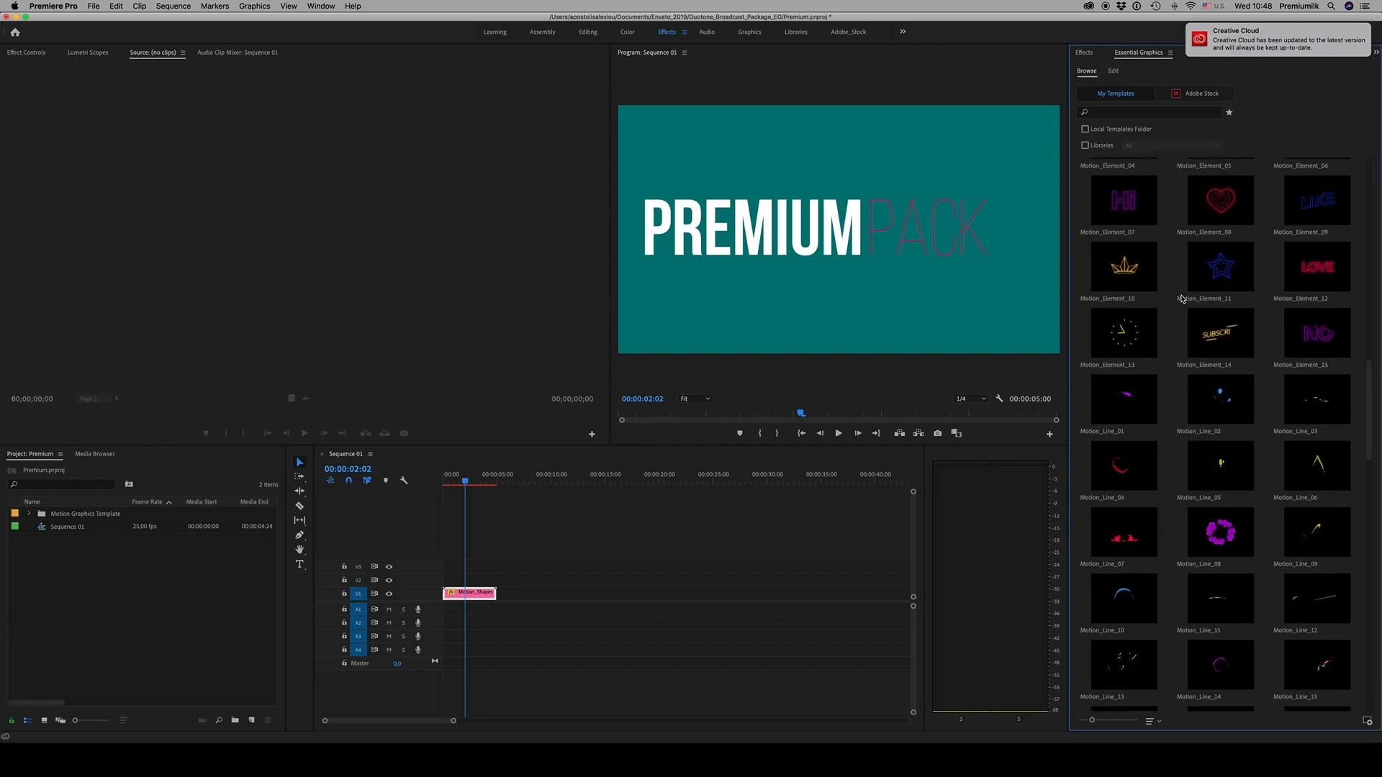
pyautogui.moveTo(1122, 199); pyautogui.dragTo(481, 569)
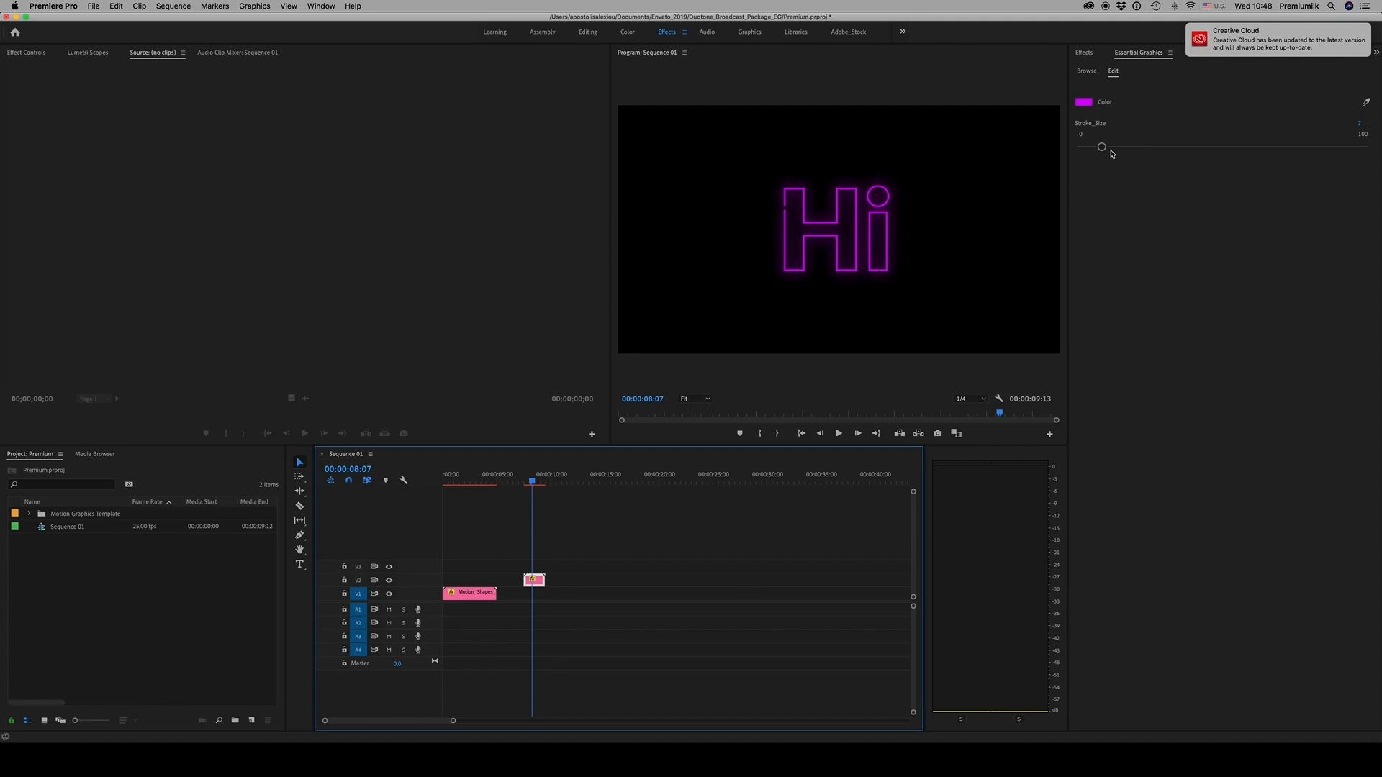
# Thicken the neon Hi stroke to size 11 and adjust its colour in the Color Picker
pyautogui.moveTo(1101, 146); pyautogui.dragTo(1125, 149)
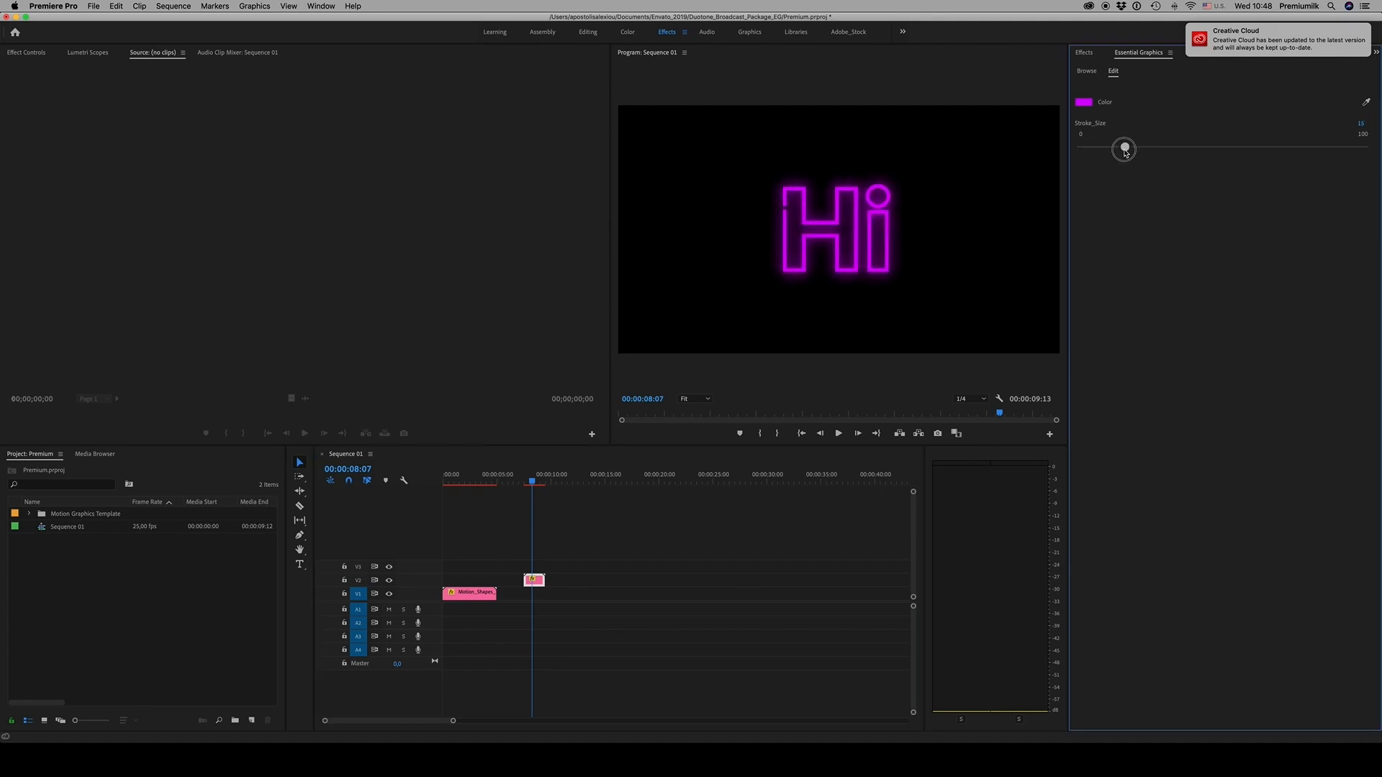
pyautogui.click(1083, 101)
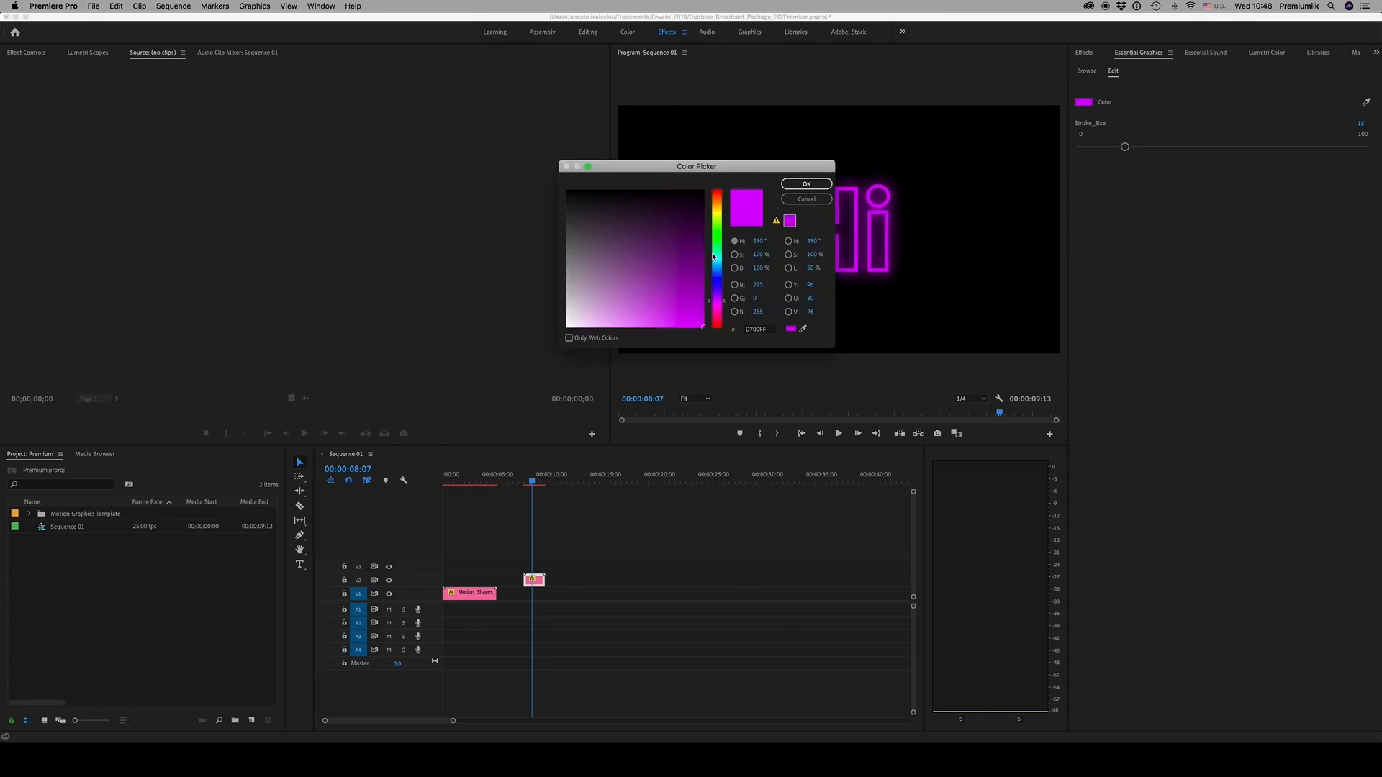
pyautogui.click(804, 183)
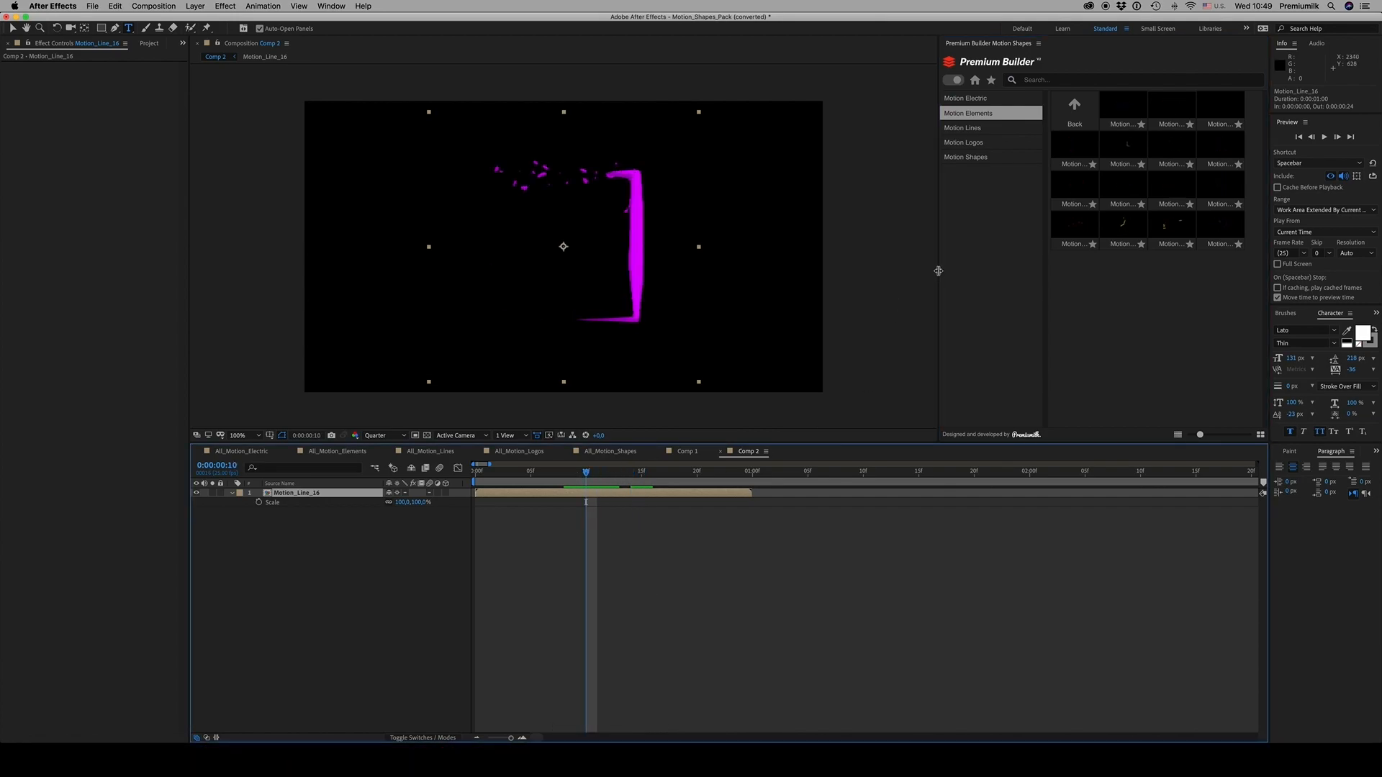
# Widen Premium Builder and browse Motion Elements, then the Motion Lines collection
pyautogui.click(963, 128)
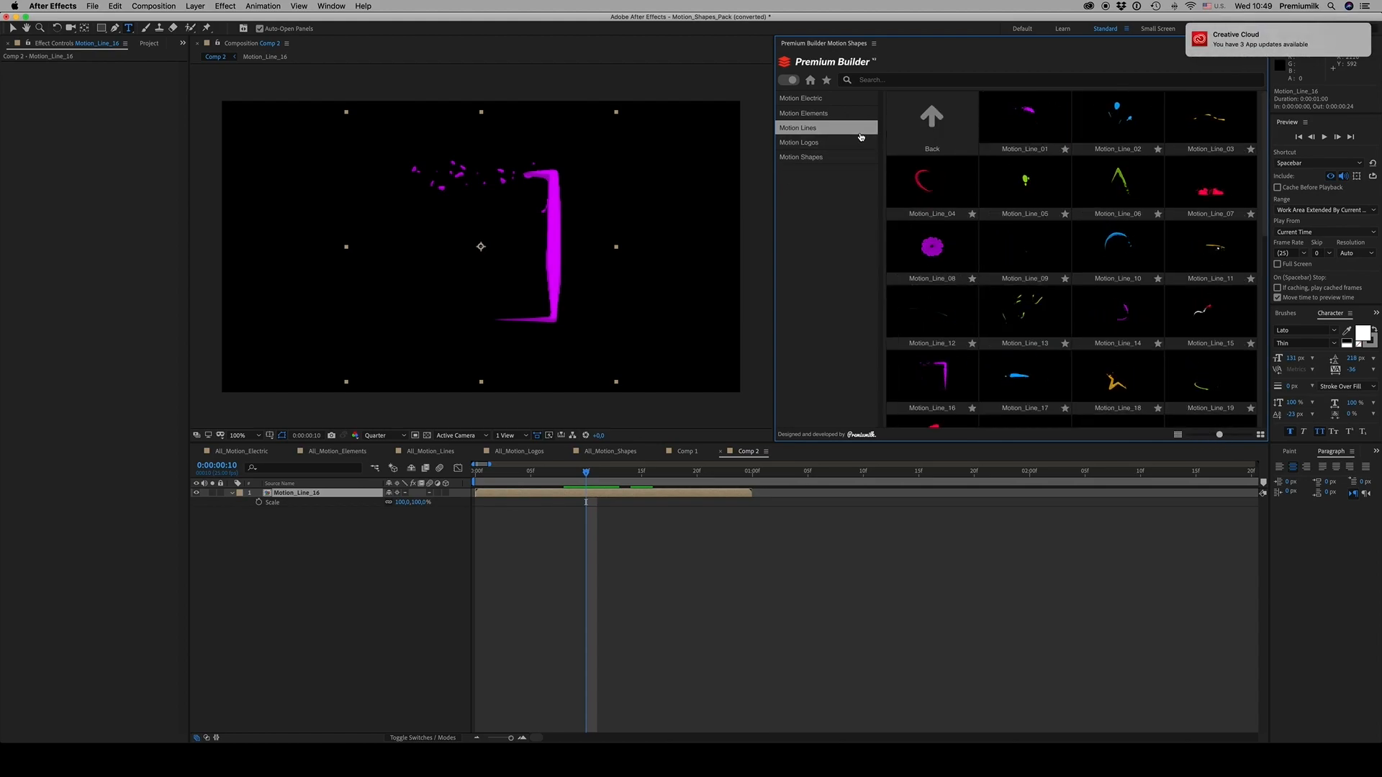
pyautogui.click(803, 112)
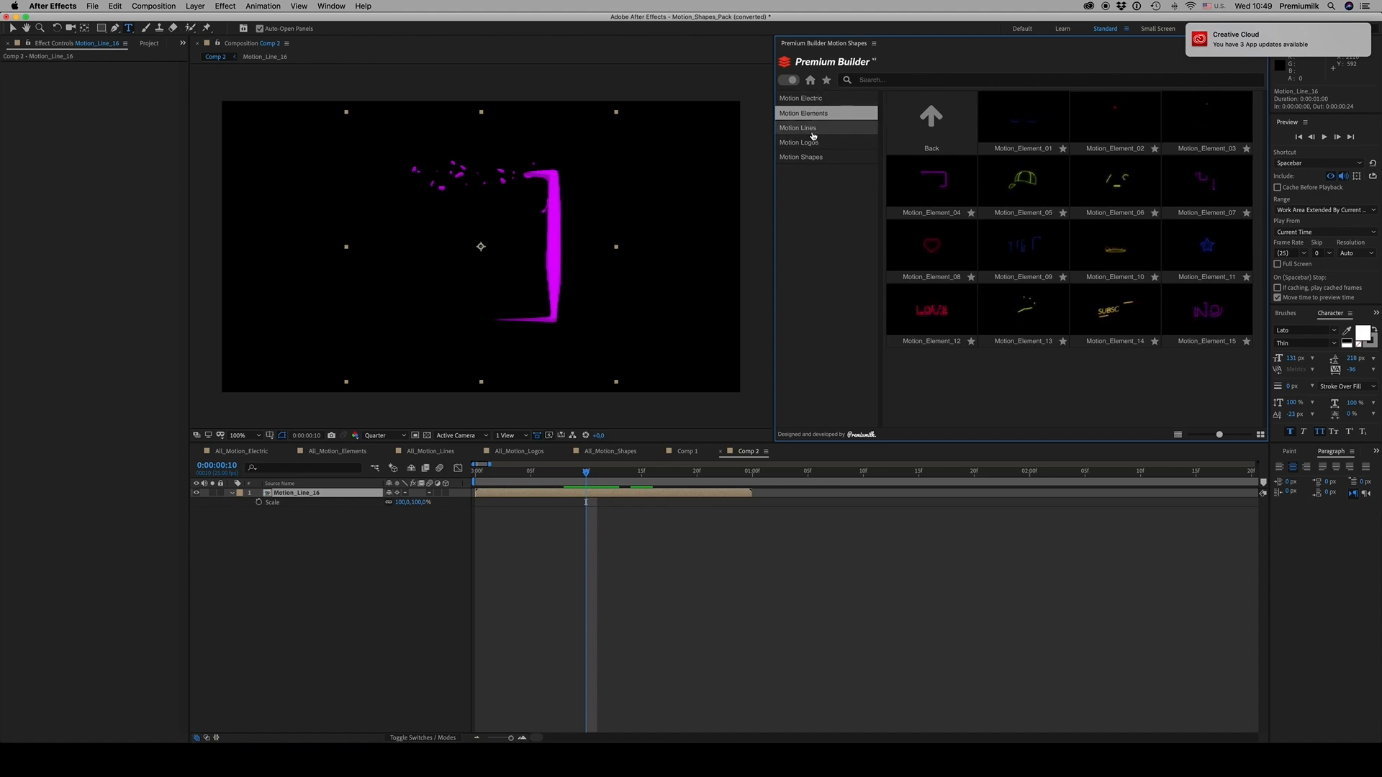
pyautogui.click(798, 128)
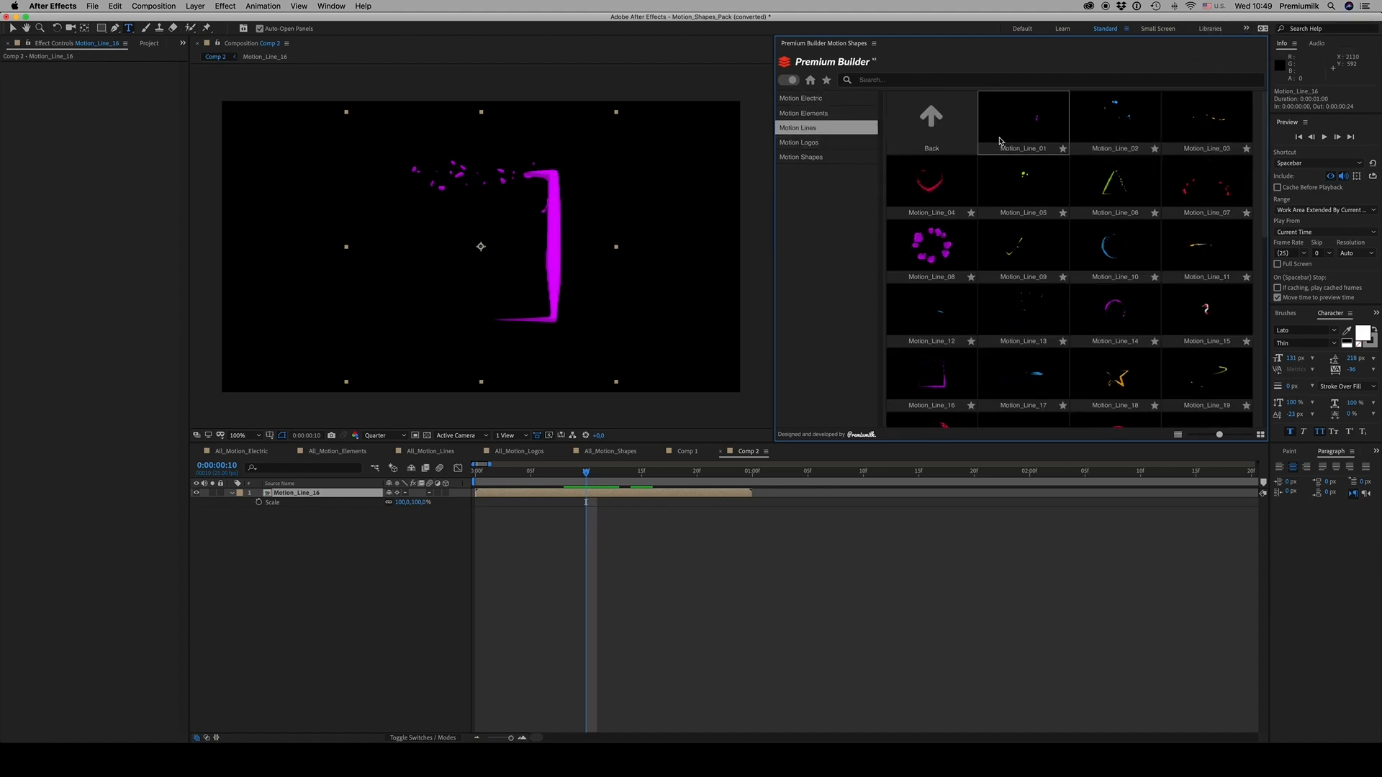